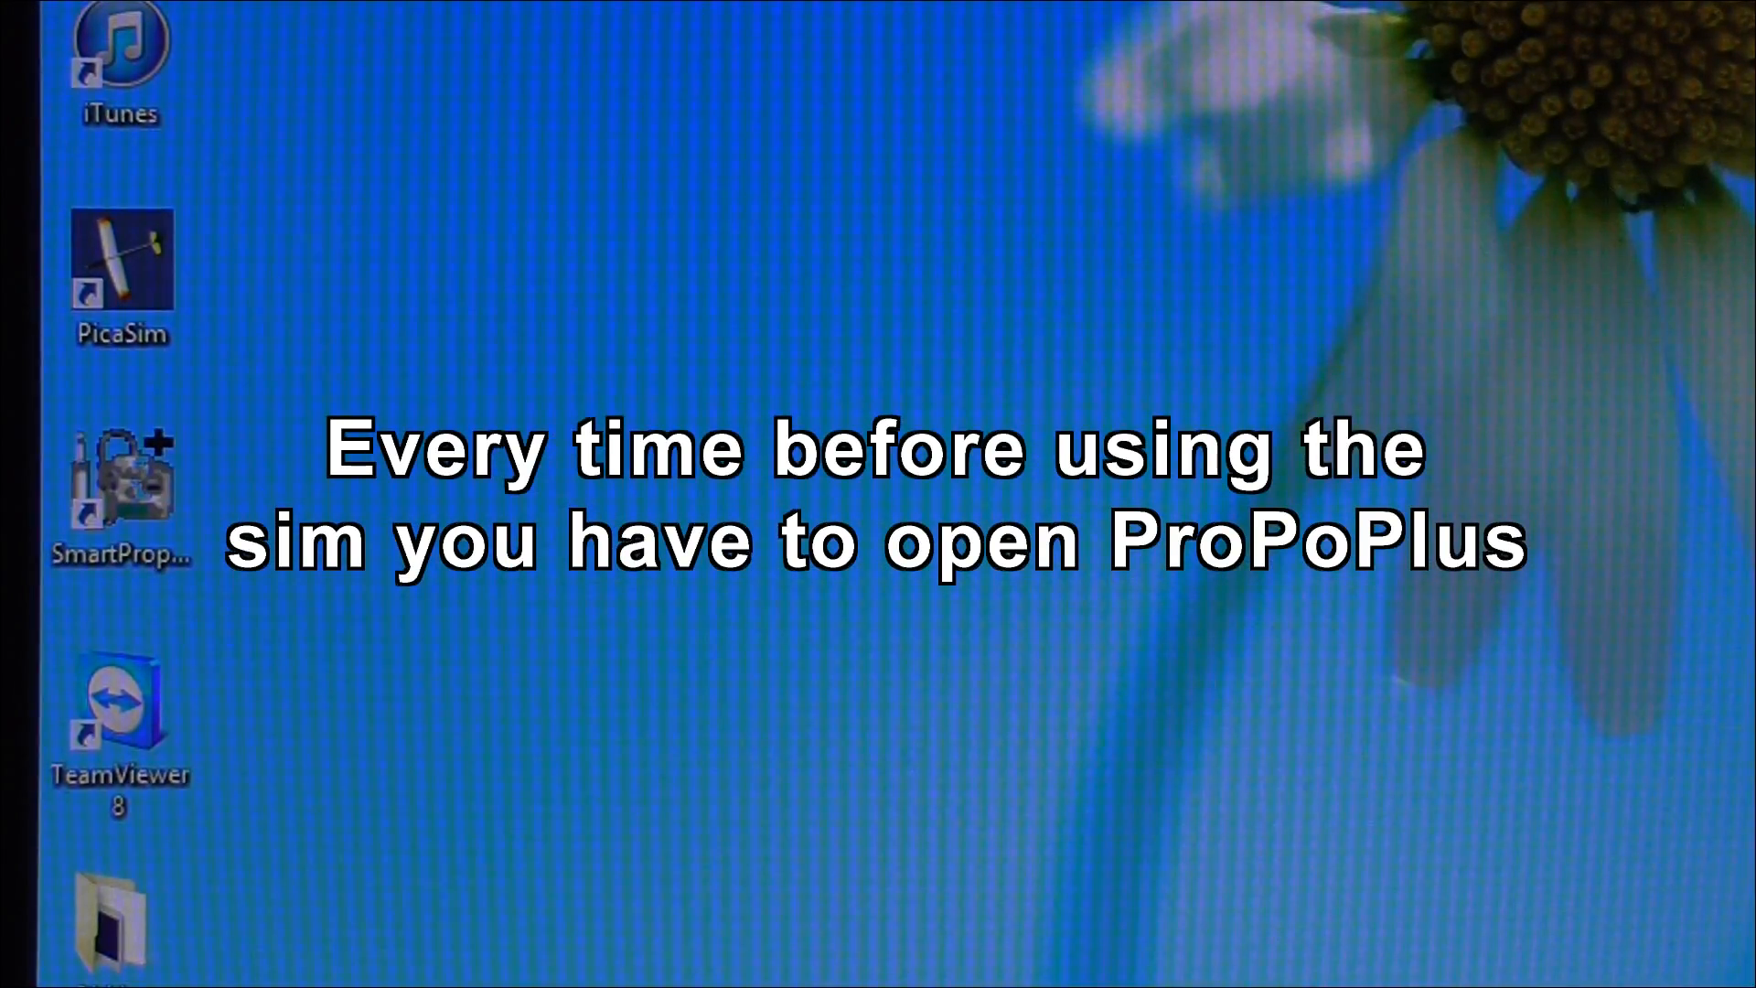
Start the SmartPropoPlus bridge with PPM (Walkera) modulation and hide its console to the background.
{"action": "double_click", "coordinate": [124, 491]}
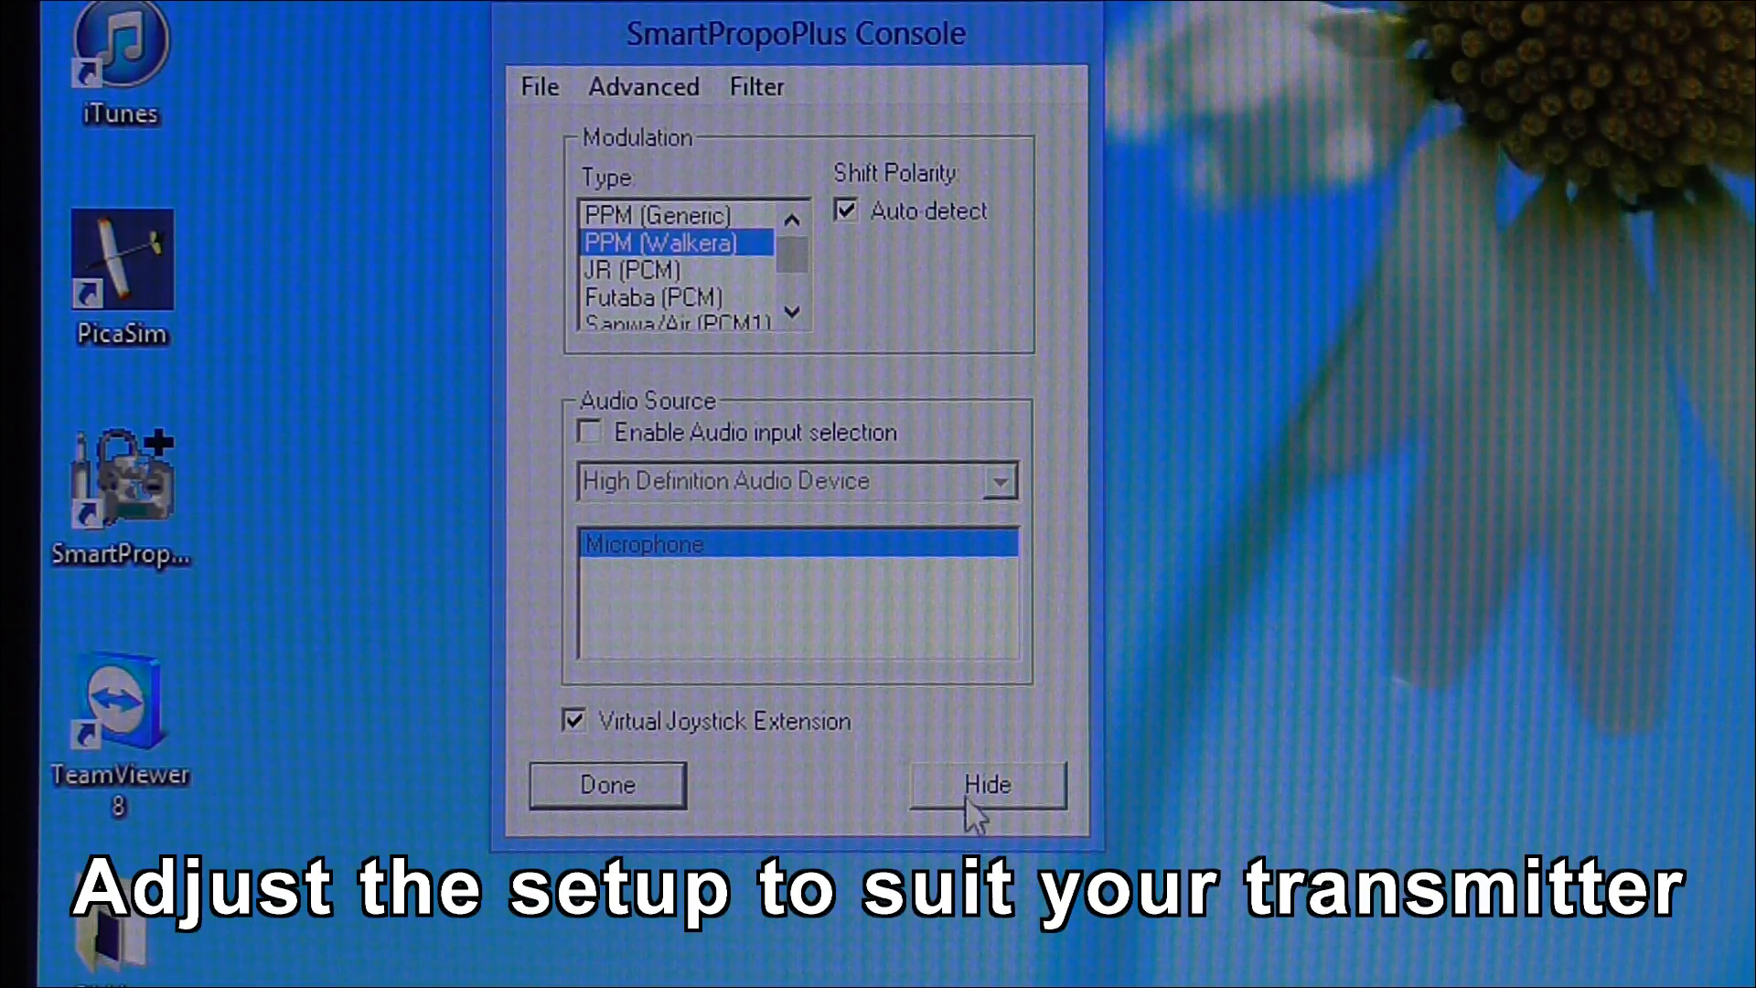
{"action": "left_click", "coordinate": [984, 808]}
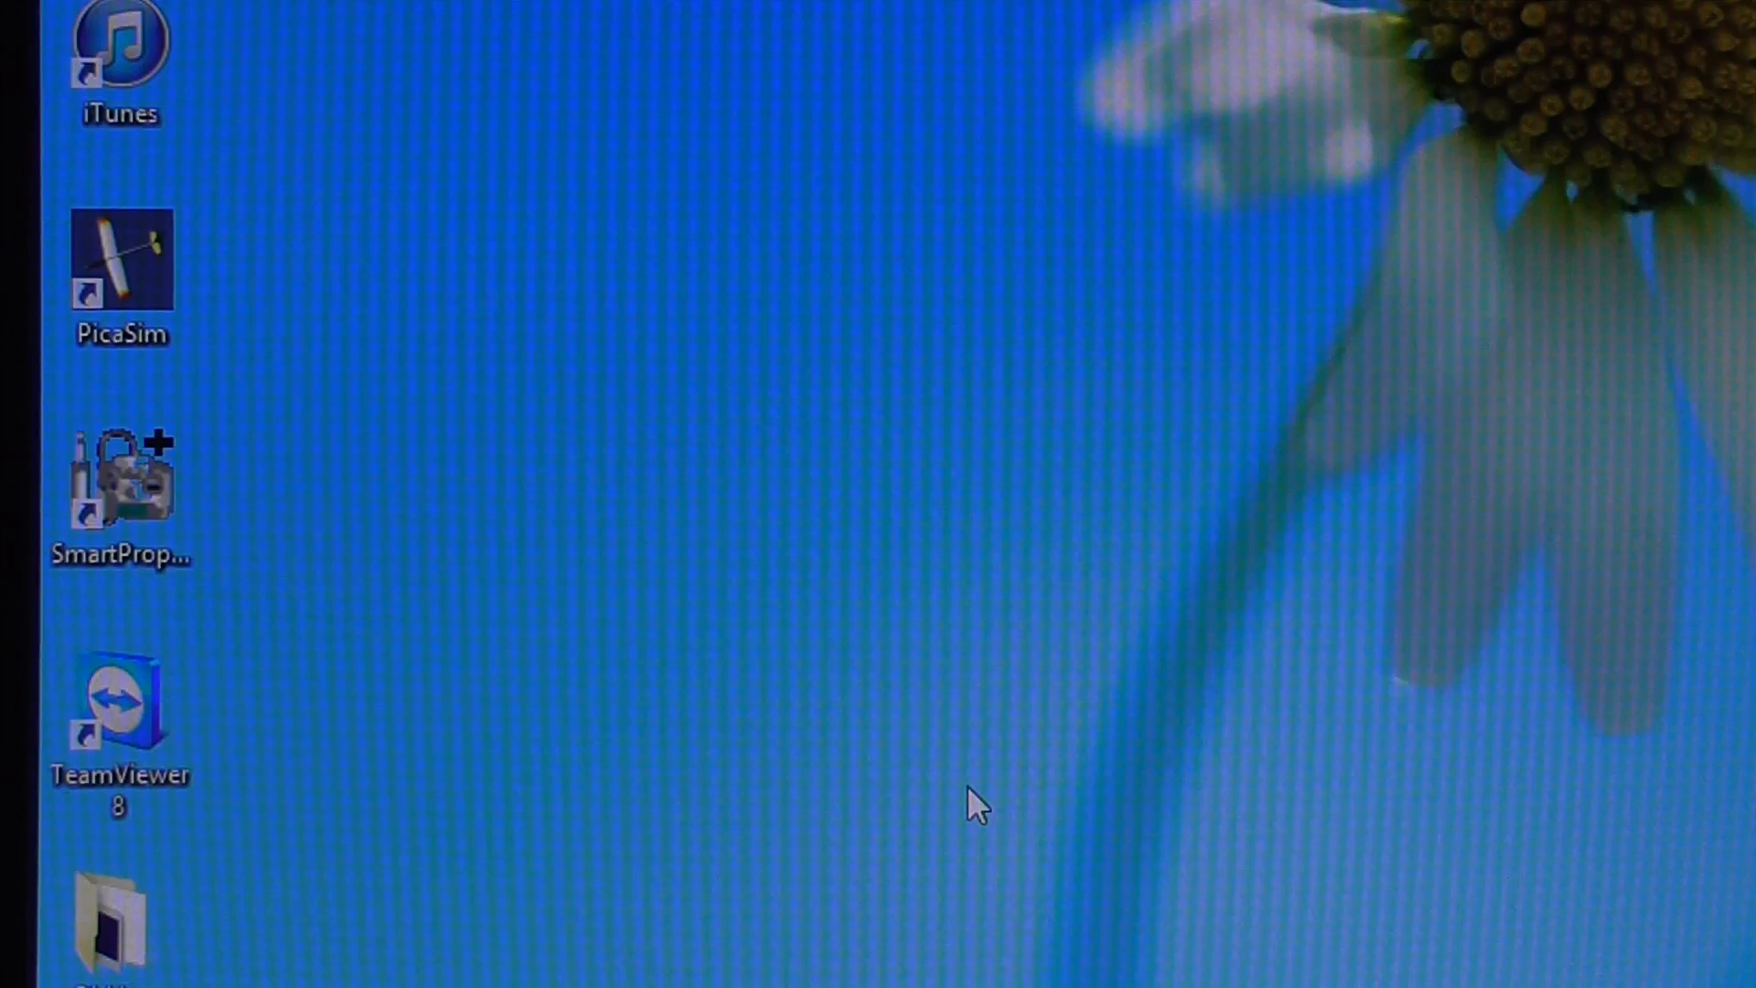
{"action": "mouse_move", "coordinate": [137, 250]}
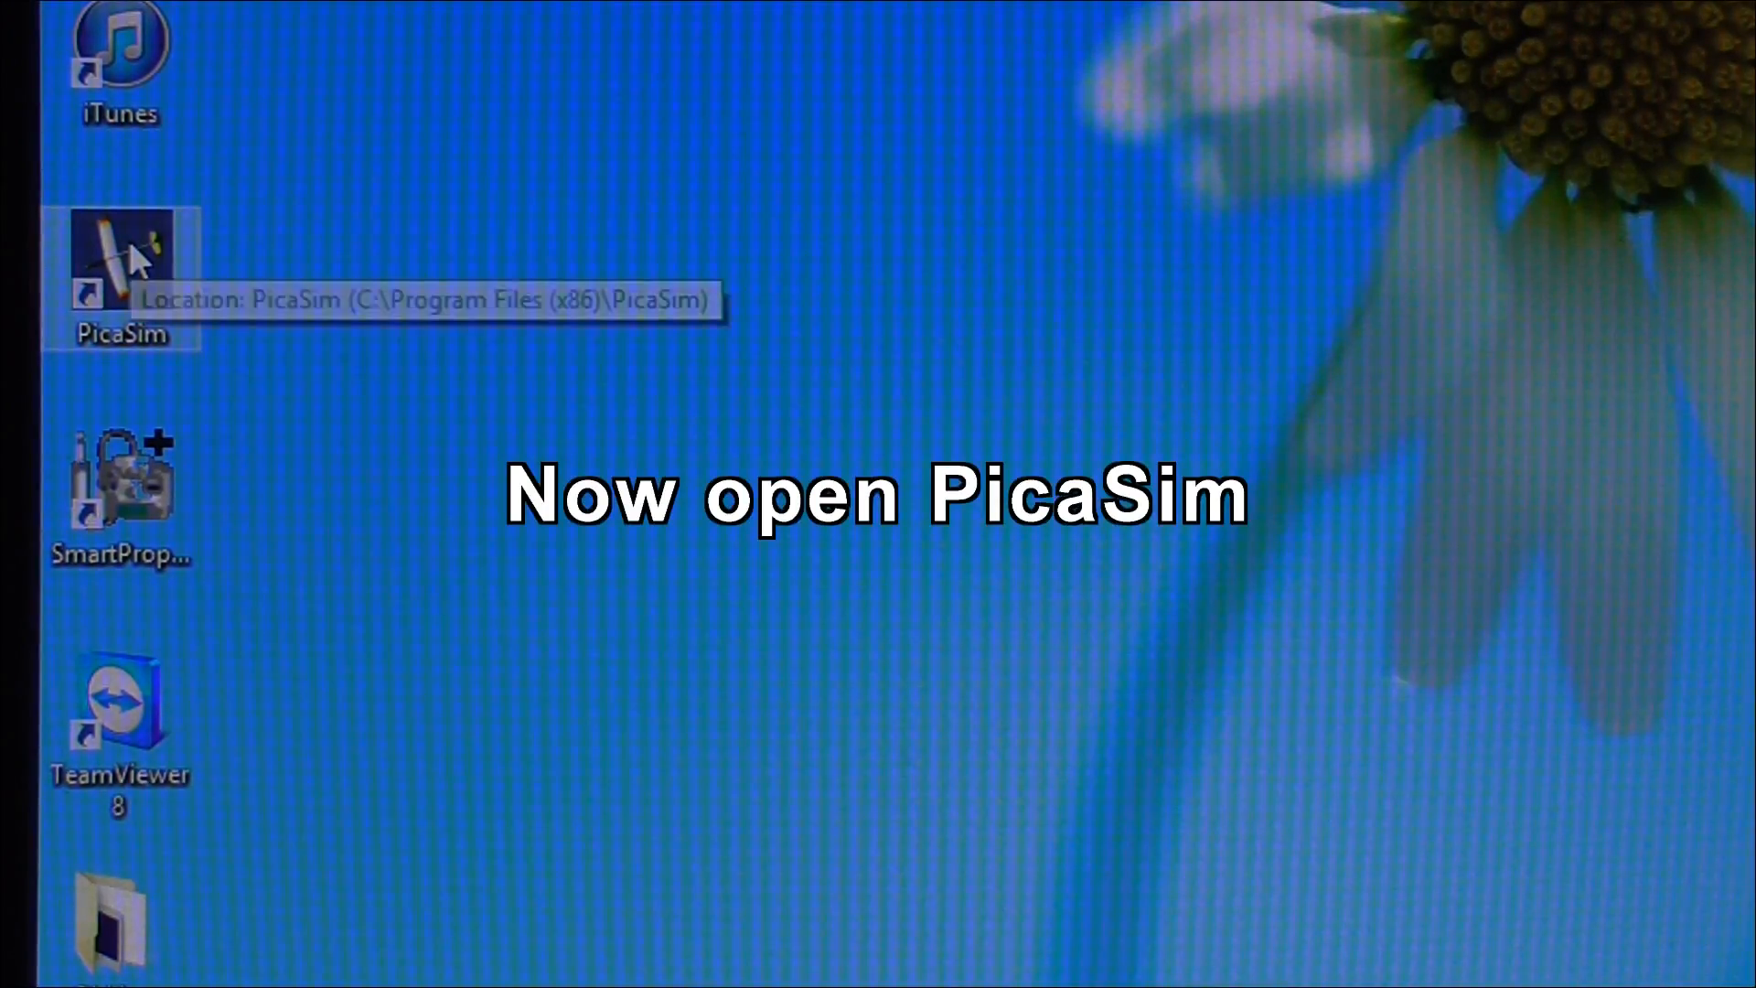
Launch PicaSim from the desktop shortcut to reach its Free-Fly / Race main menu.
{"action": "double_click", "coordinate": [125, 265]}
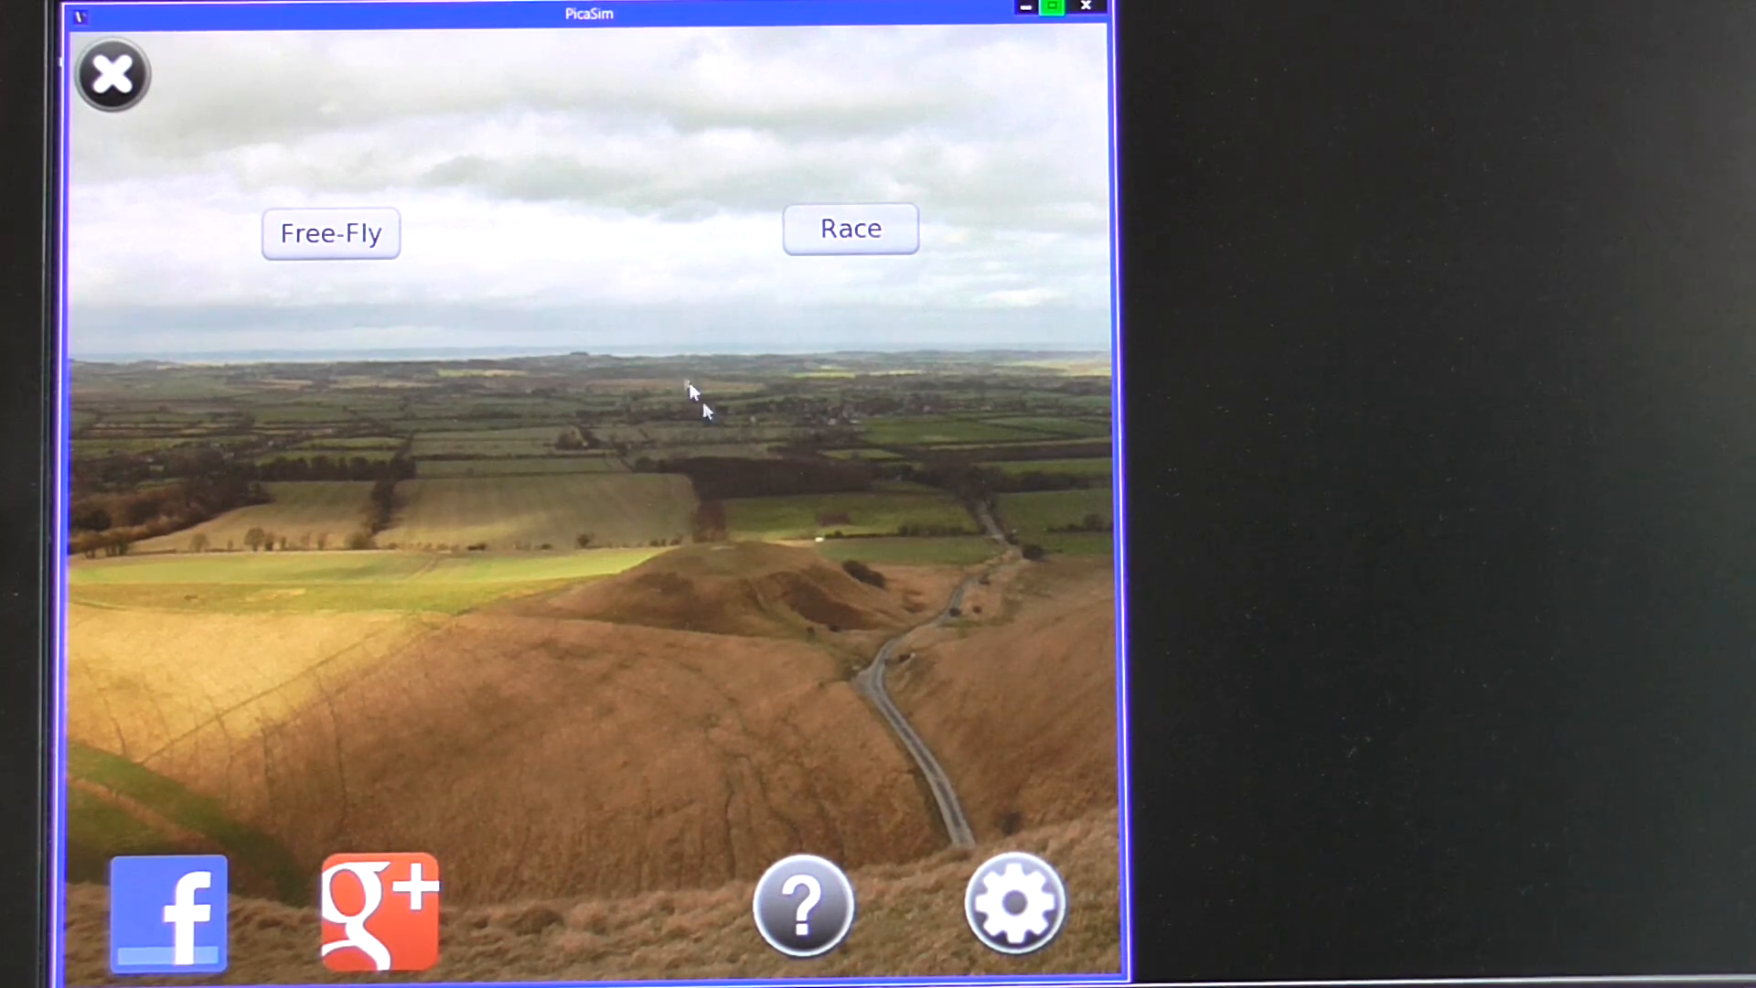
{"action": "left_click", "coordinate": [1020, 918]}
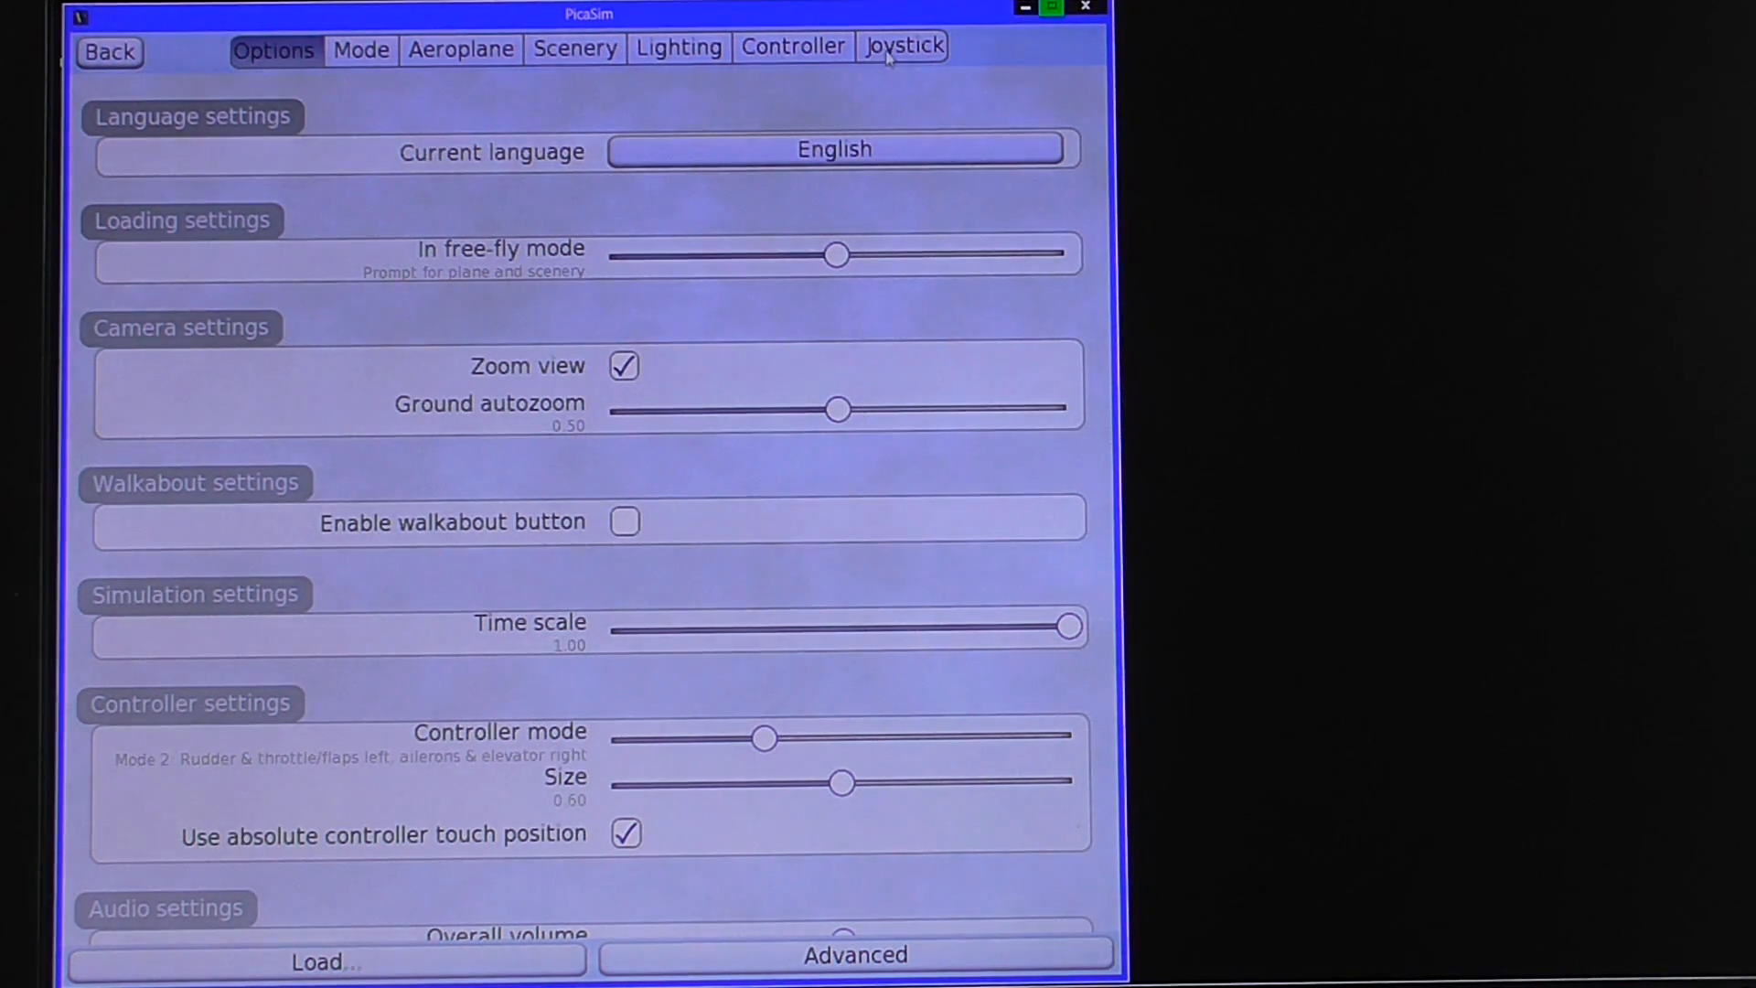
{"action": "left_click", "coordinate": [907, 47]}
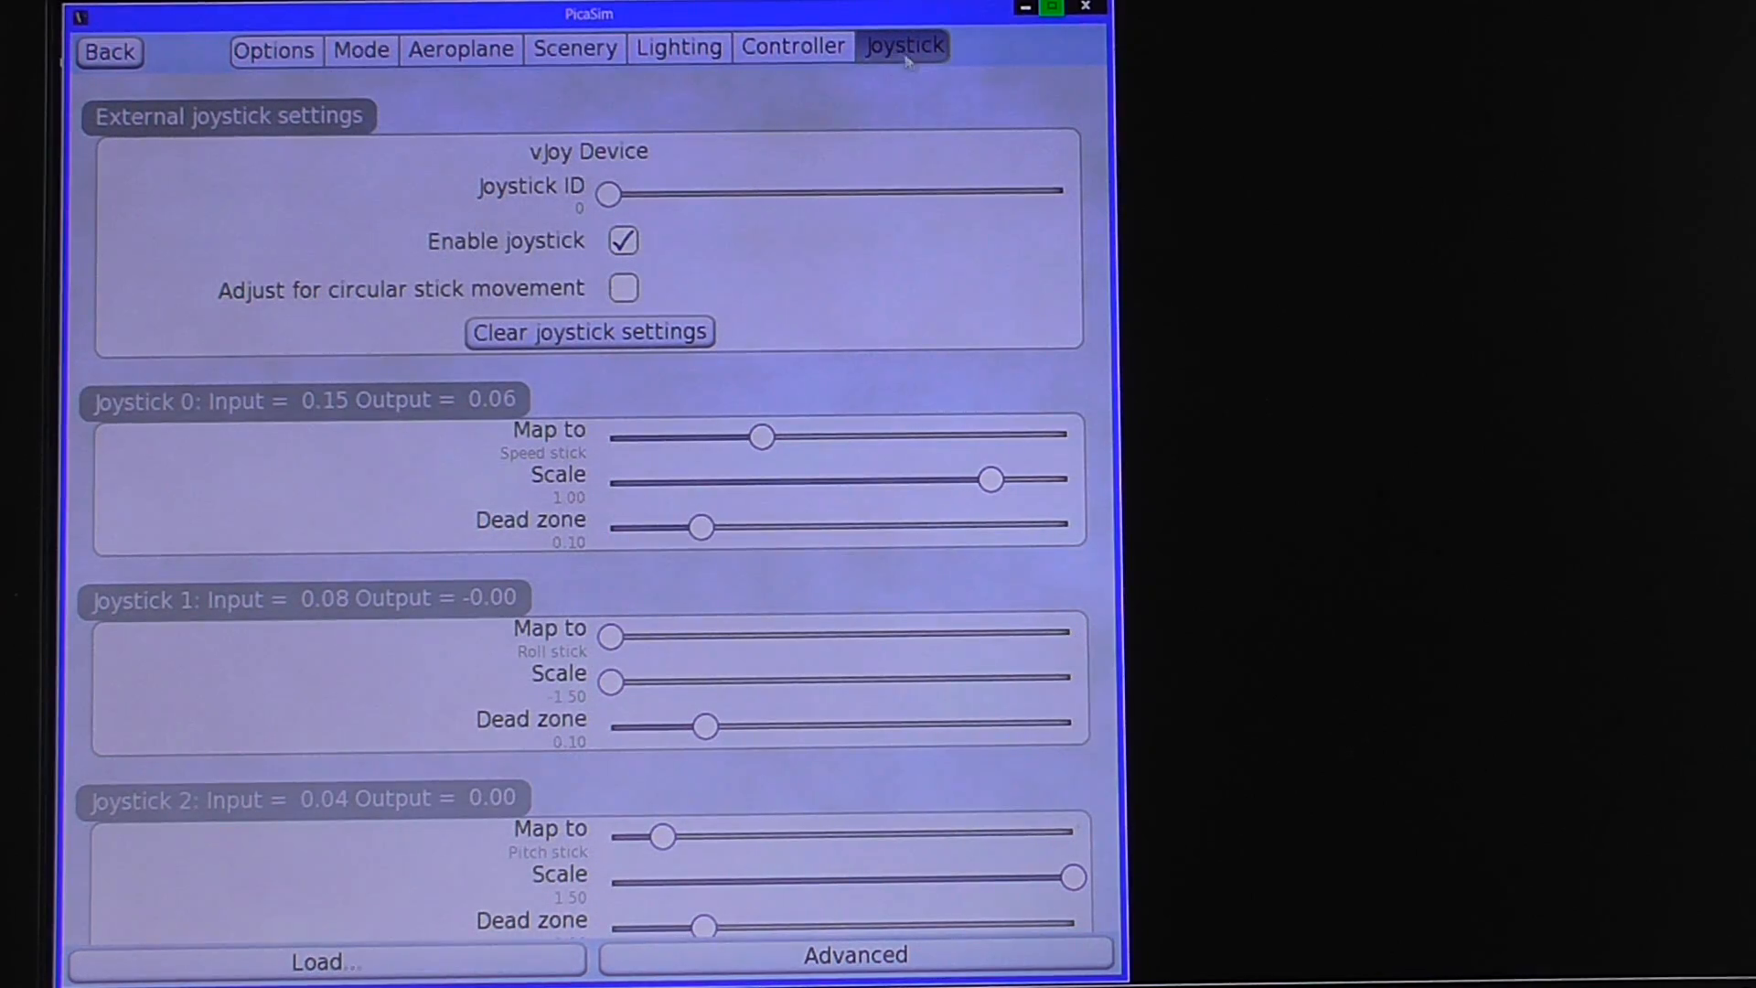
{"action": "scroll", "scroll_direction": "down", "scroll_amount": 3}
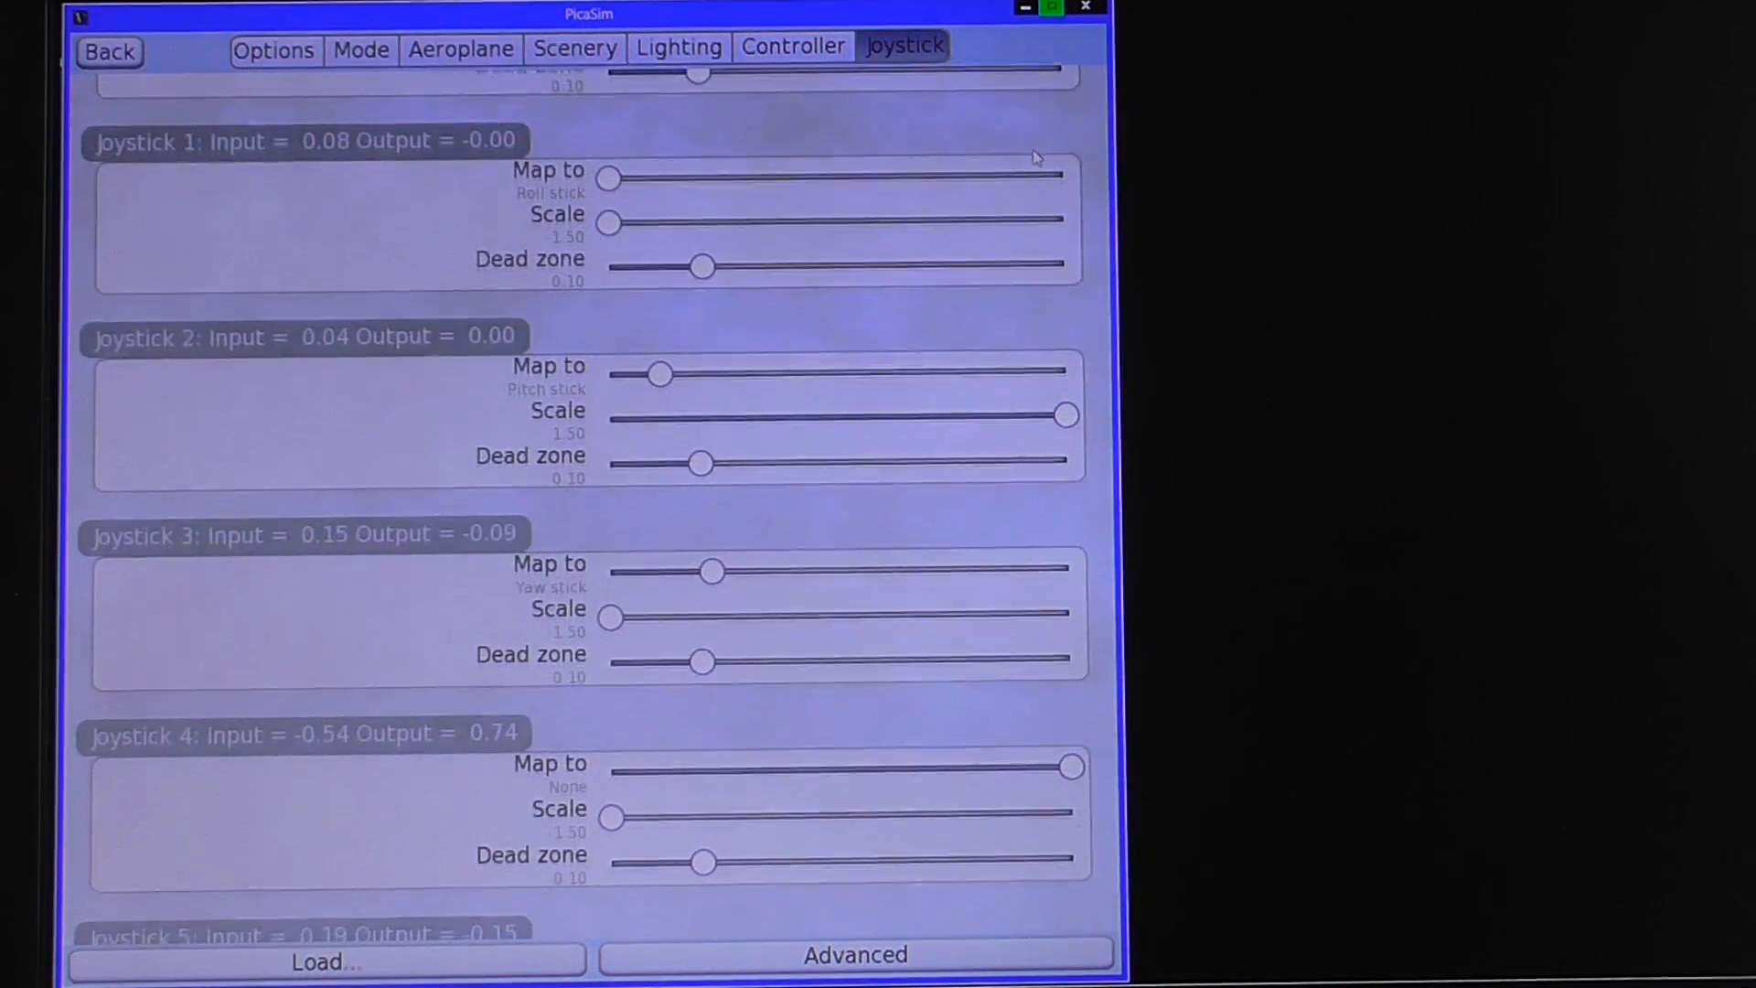
{"action": "scroll", "scroll_direction": "down", "scroll_amount": 3}
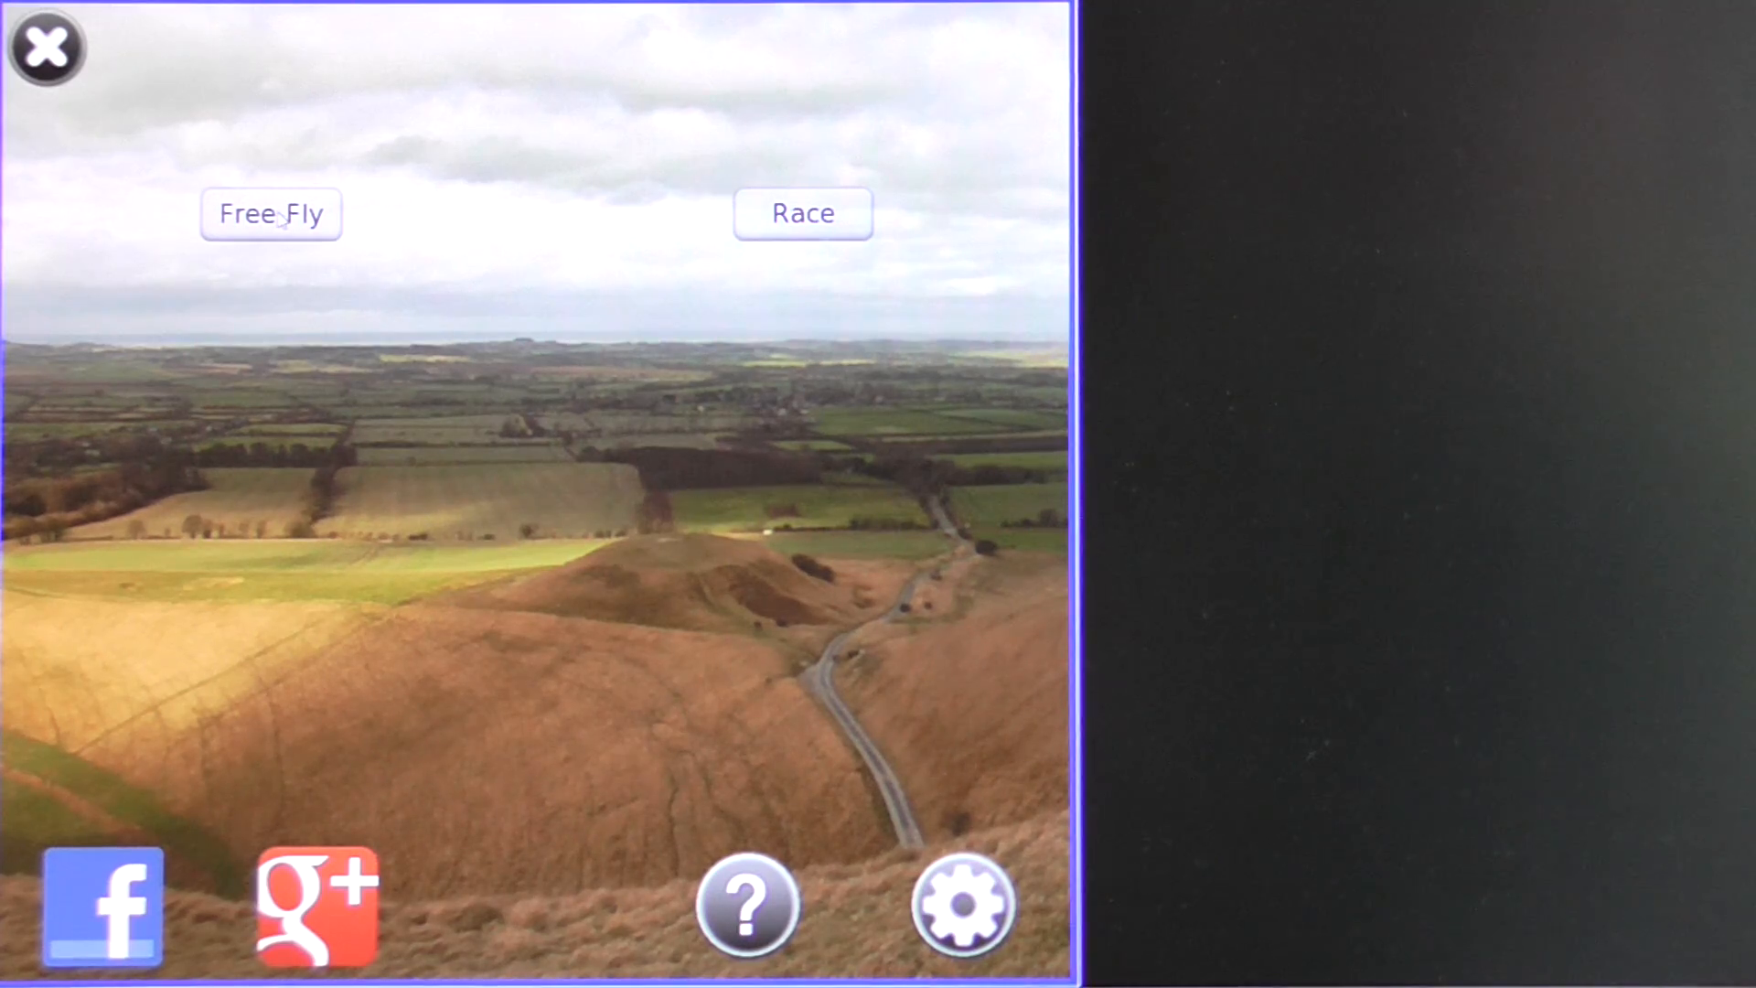
Enter Free-Fly mode and scroll through the whole Select plane list of available aircraft.
{"action": "left_click", "coordinate": [269, 214]}
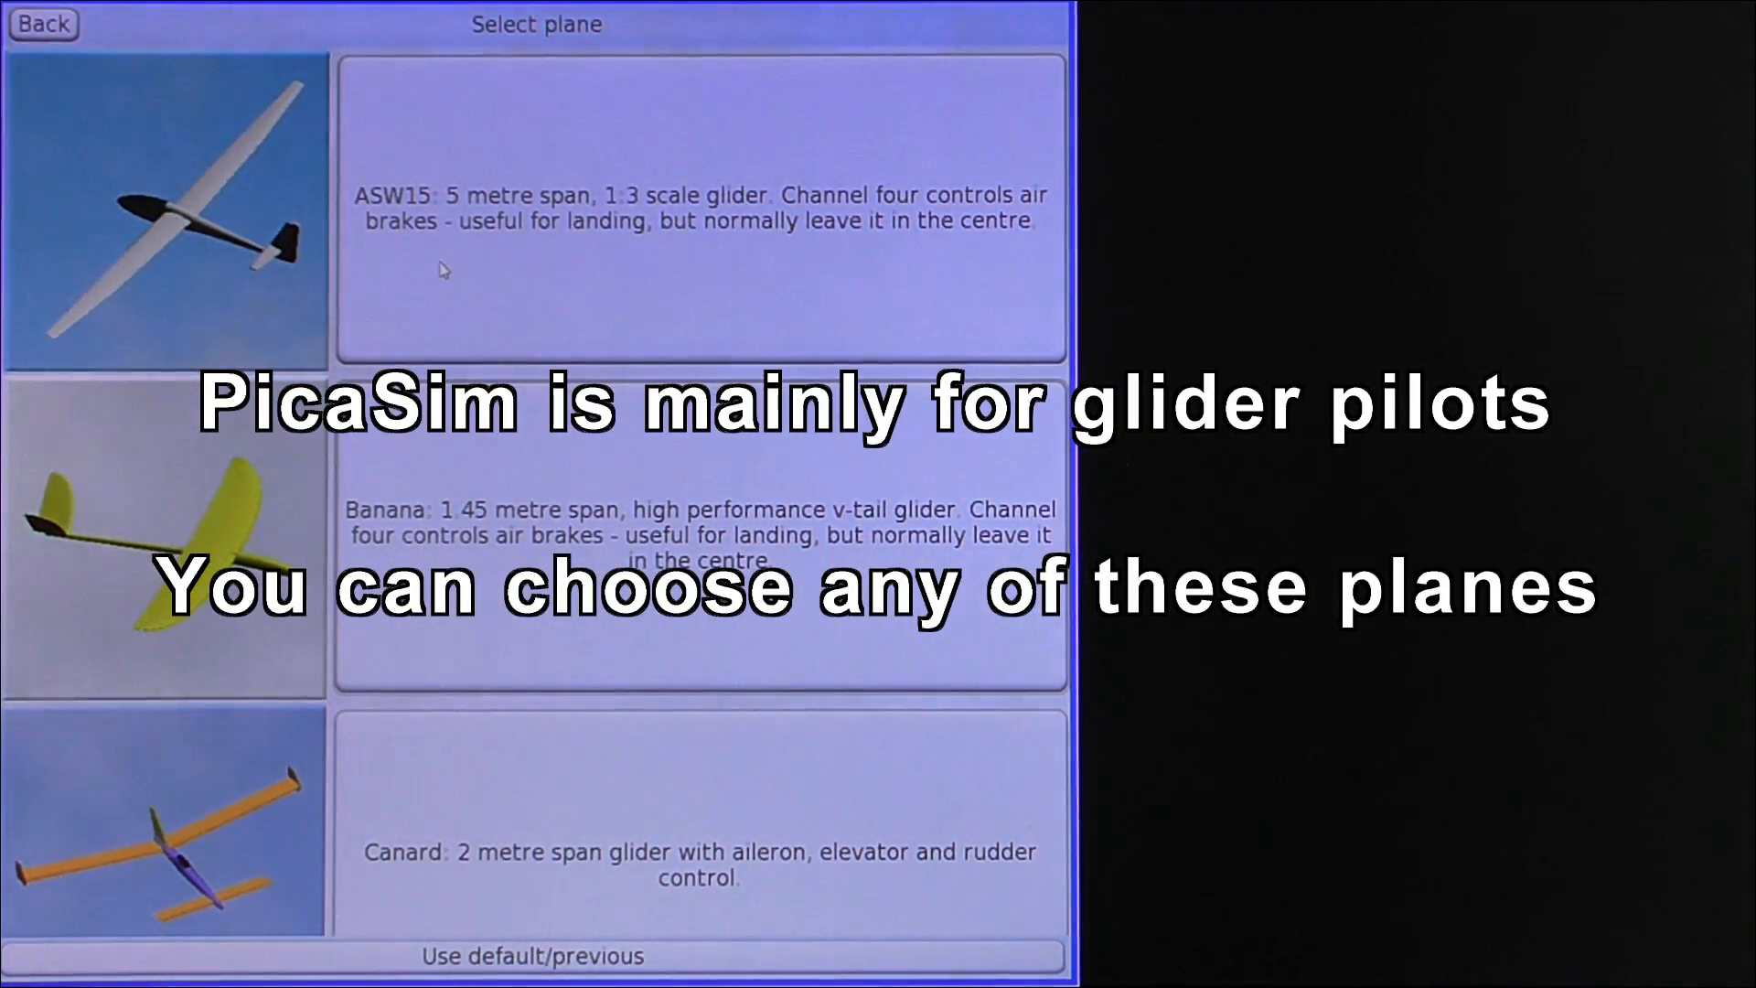
{"action": "scroll", "scroll_direction": "down", "scroll_amount": 3}
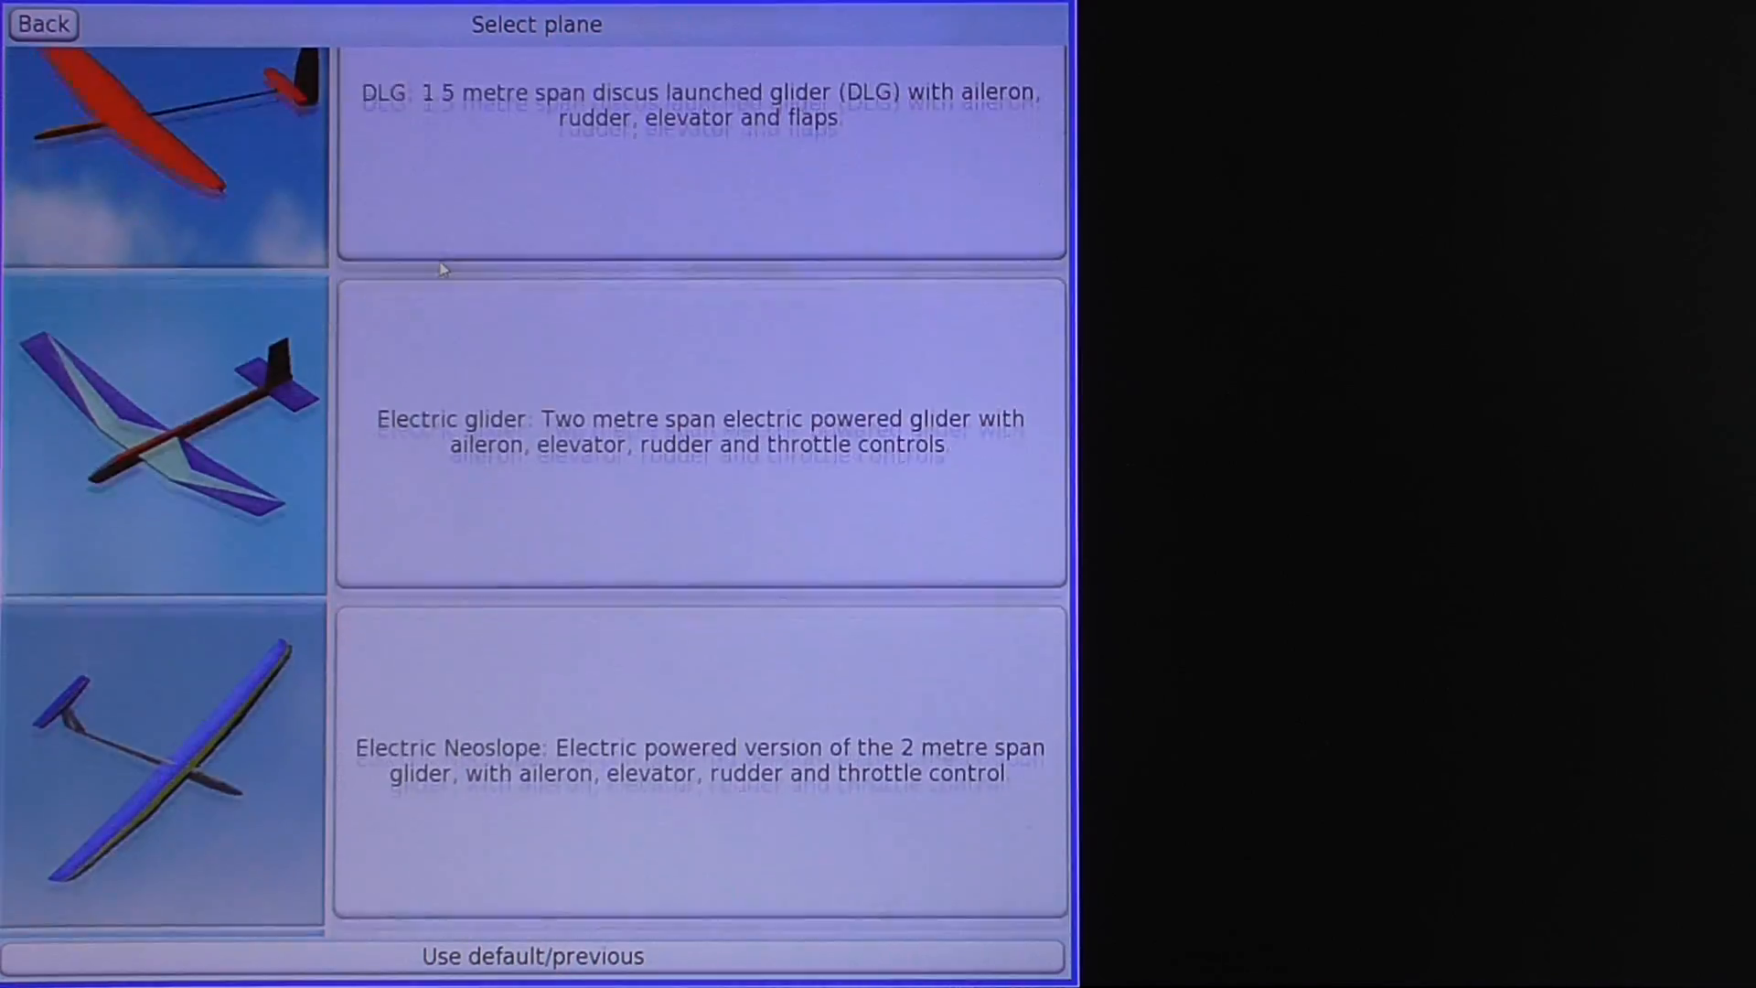
{"action": "scroll", "scroll_direction": "down", "scroll_amount": 3}
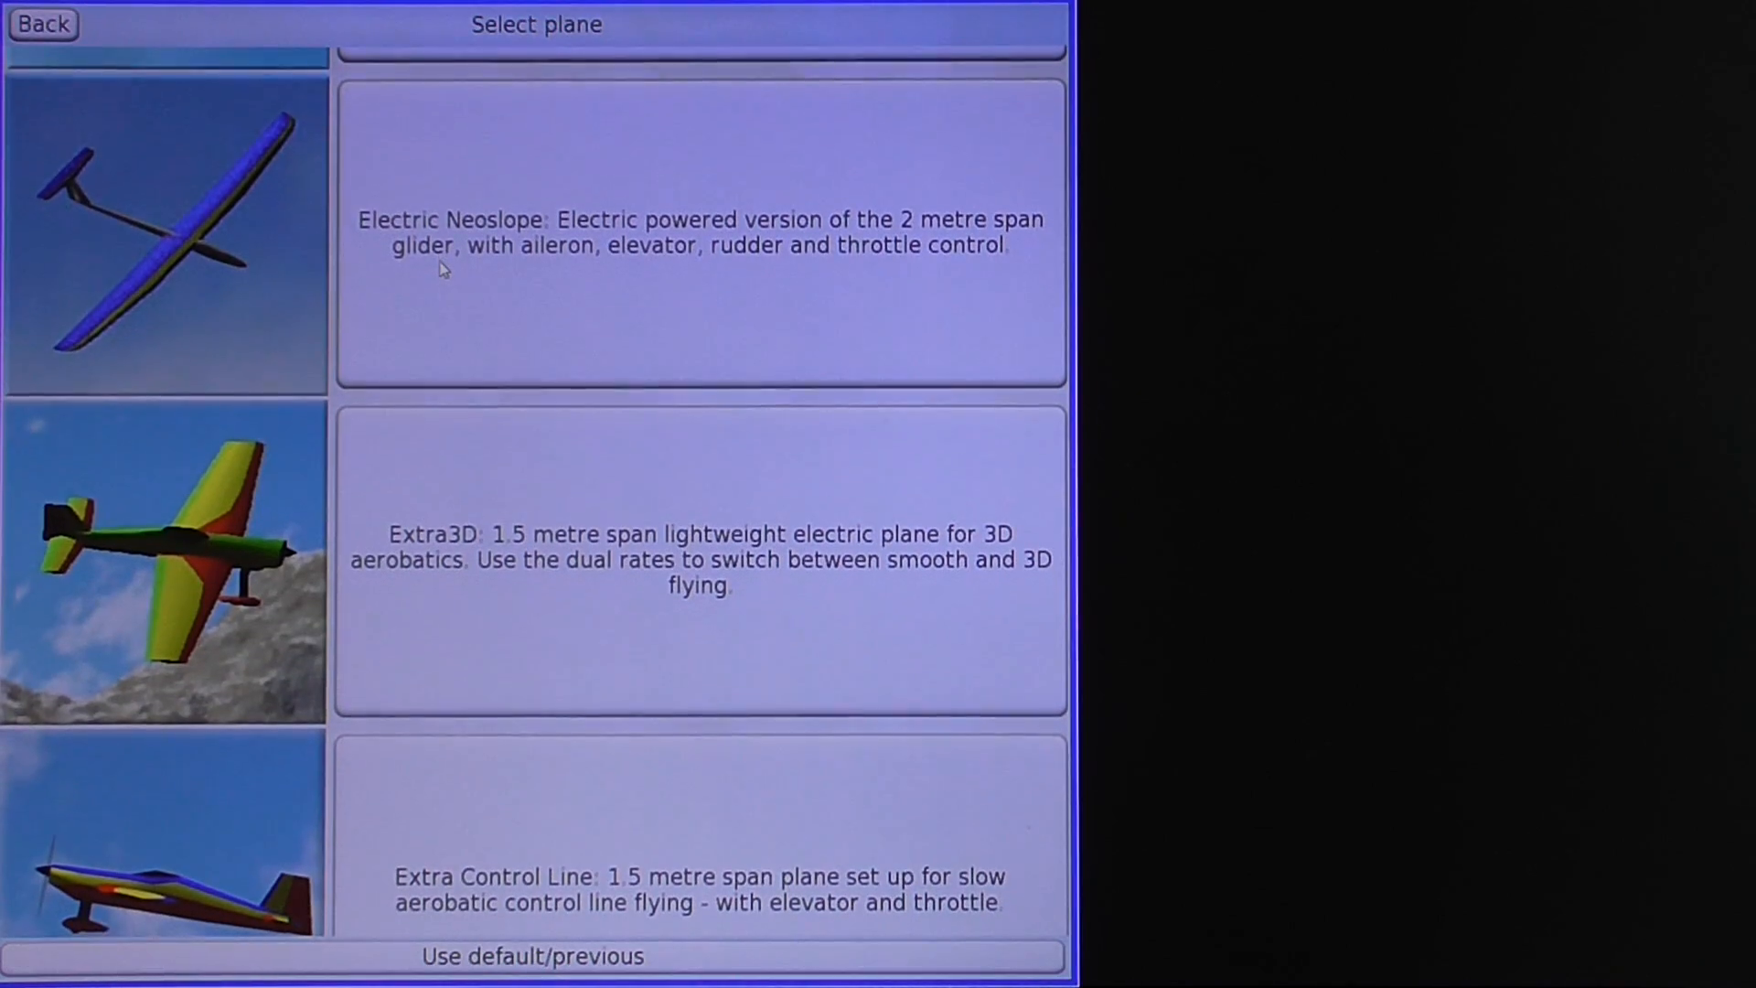
{"action": "scroll", "scroll_direction": "down", "scroll_amount": 3}
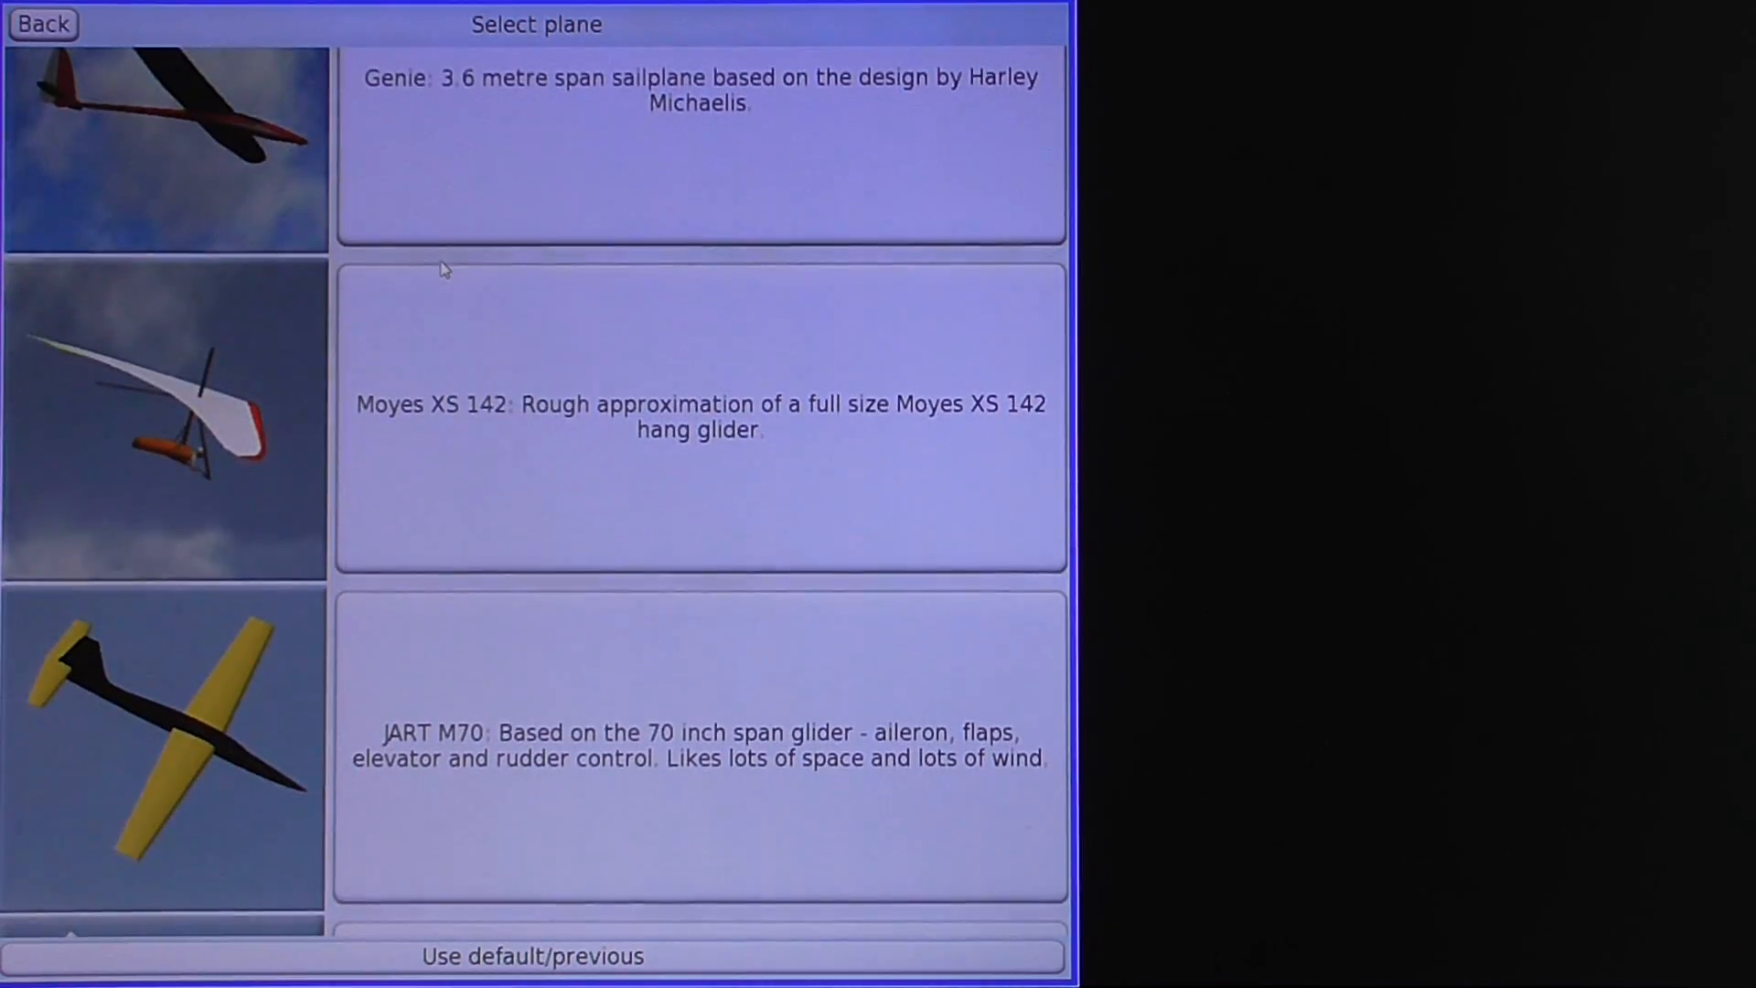
{"action": "scroll", "scroll_direction": "down", "scroll_amount": 3}
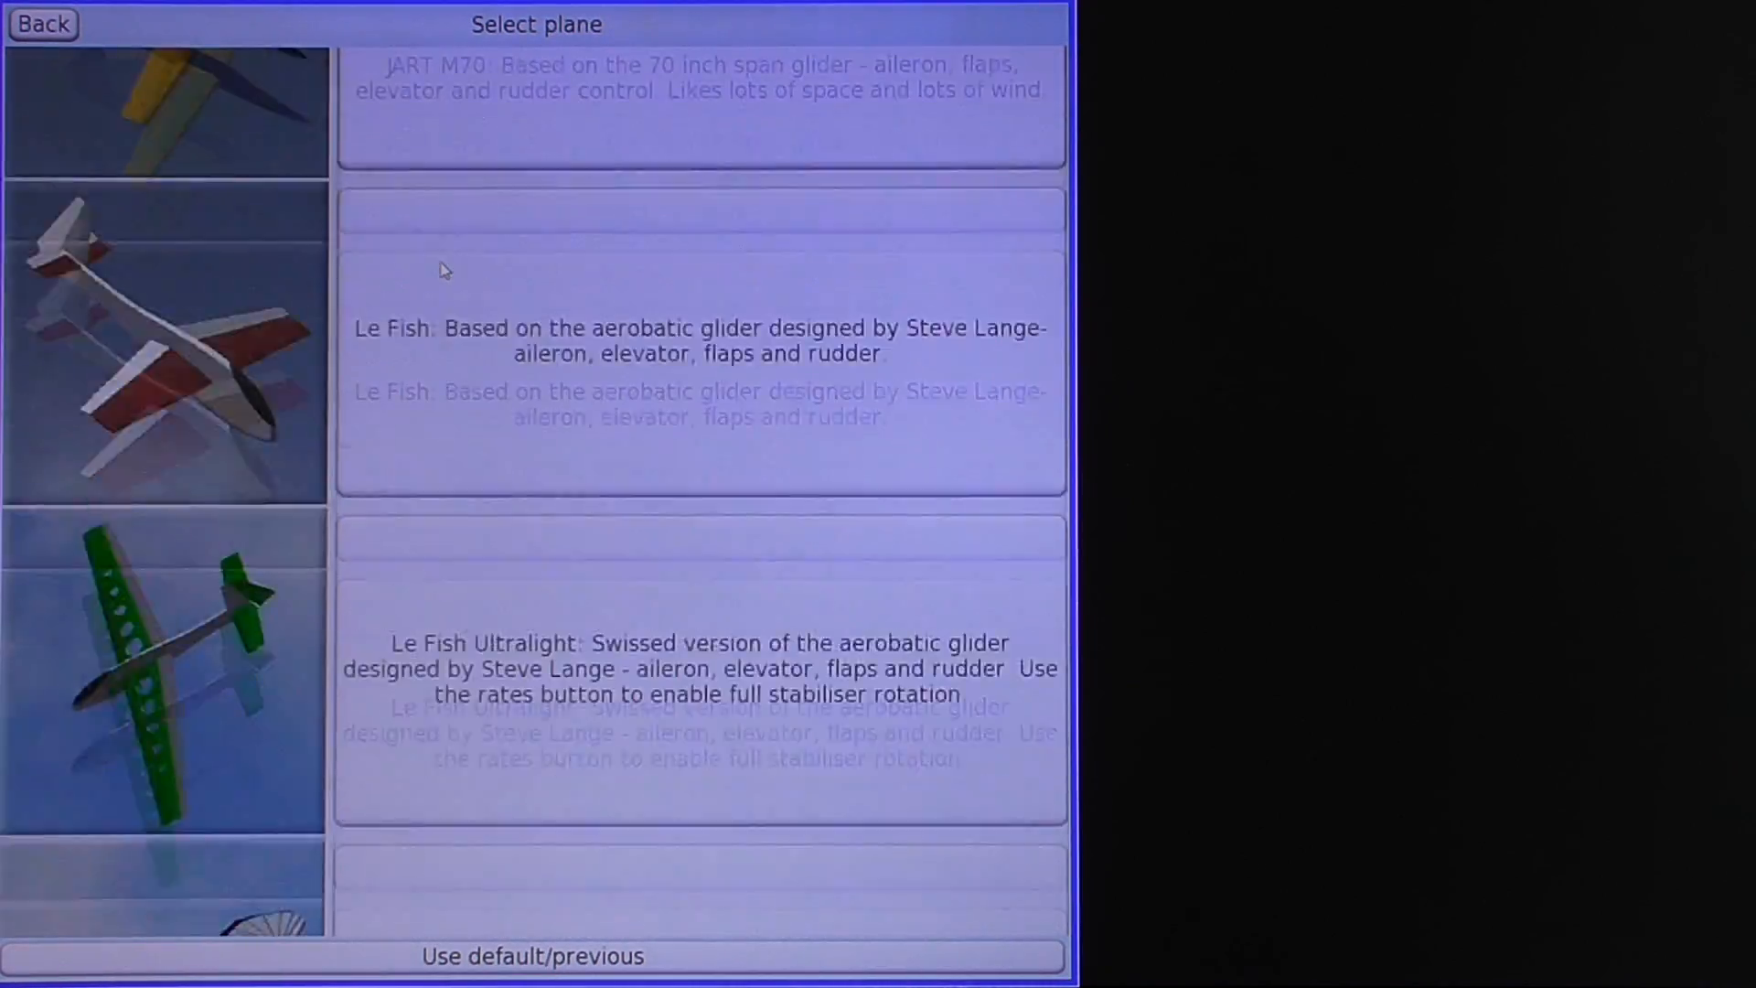
{"action": "scroll", "scroll_direction": "down", "scroll_amount": 3}
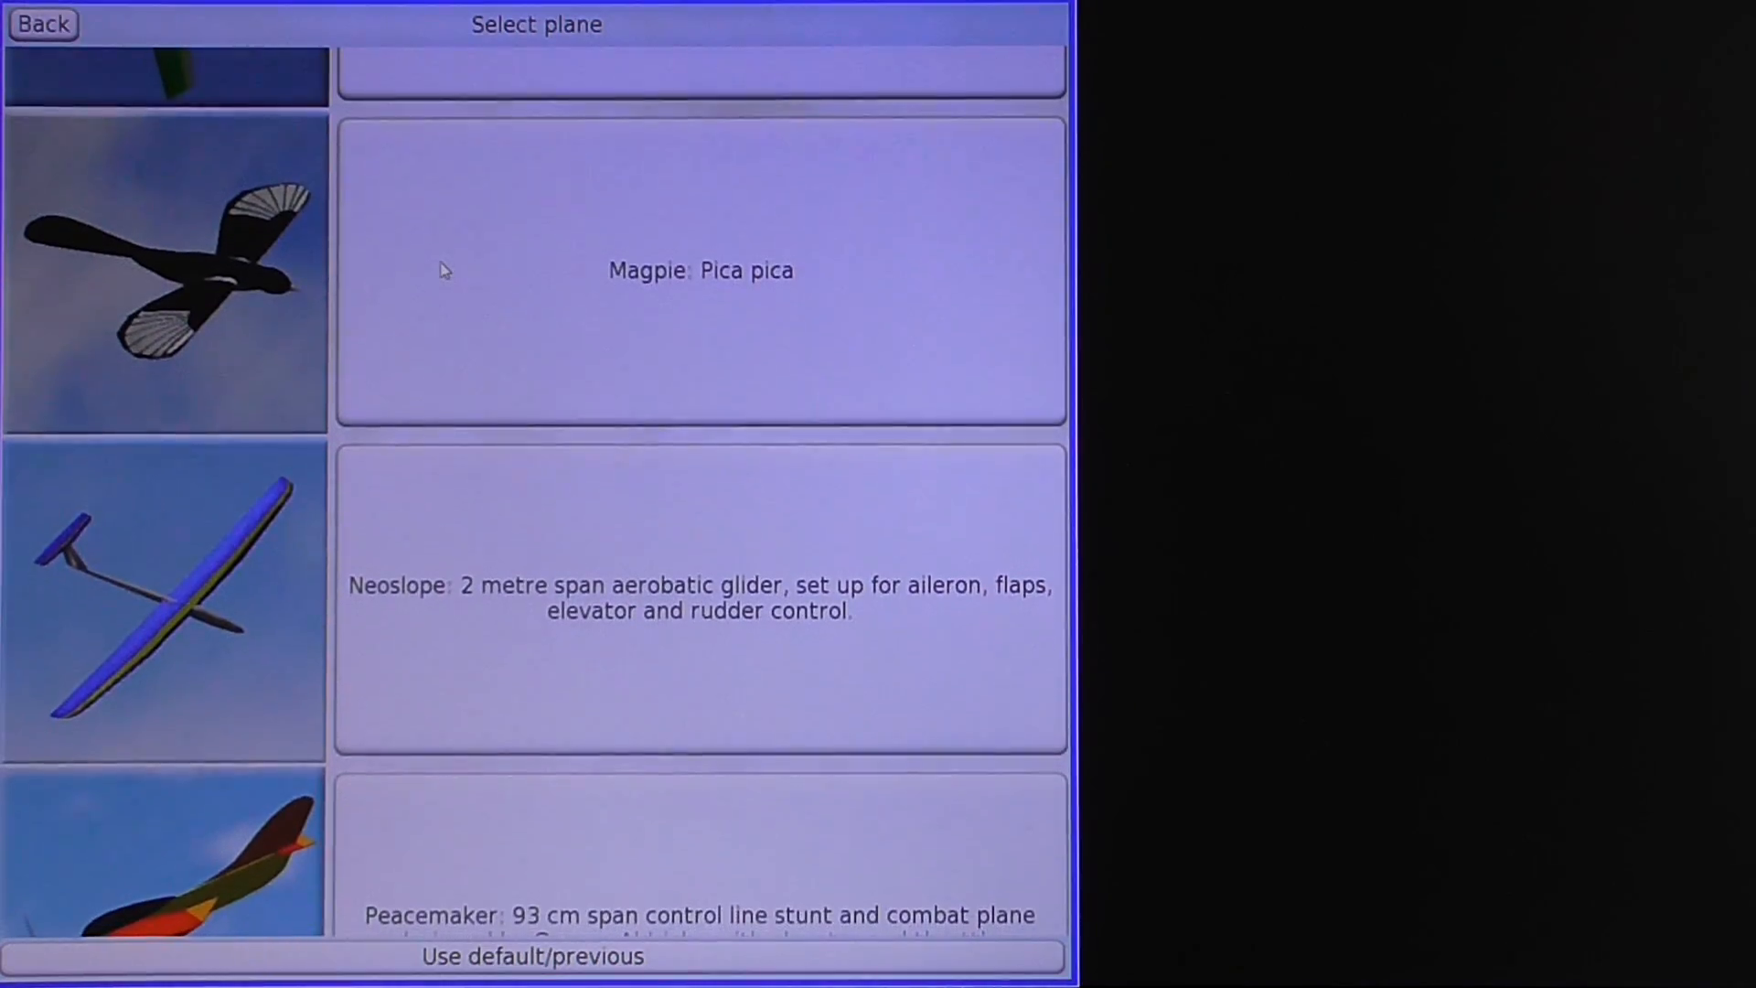
{"action": "scroll", "scroll_direction": "down", "scroll_amount": 3}
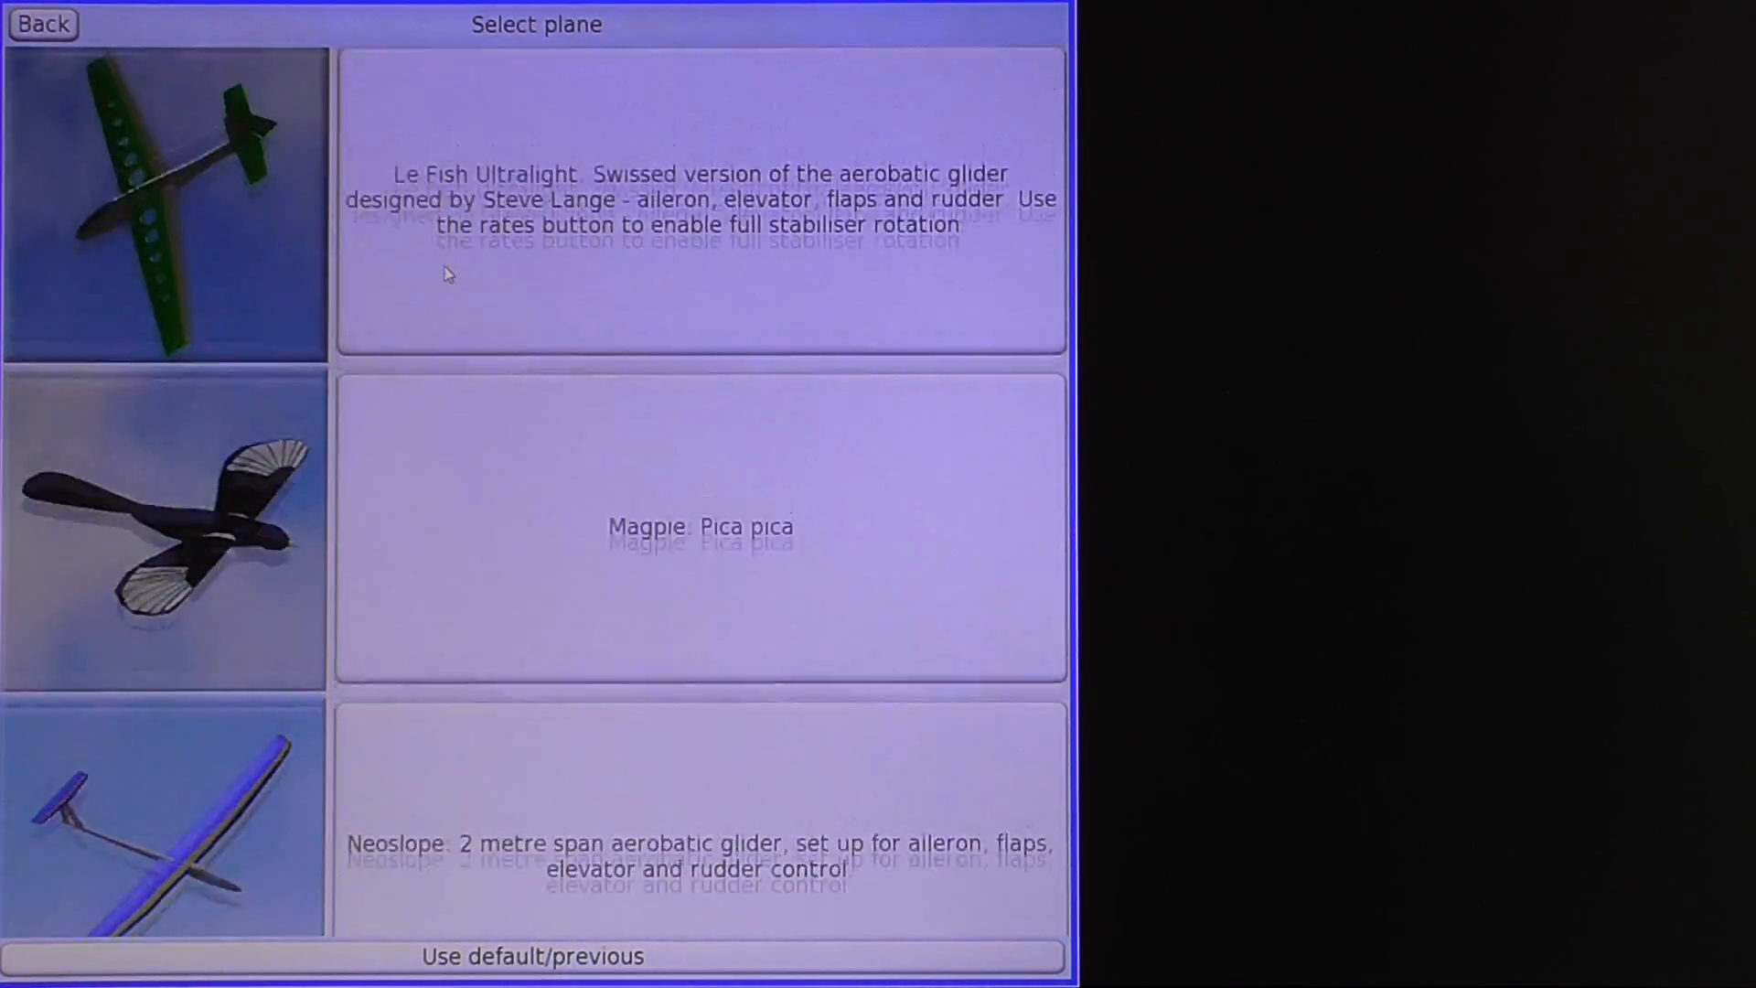
{"action": "scroll", "scroll_direction": "down", "scroll_amount": 3}
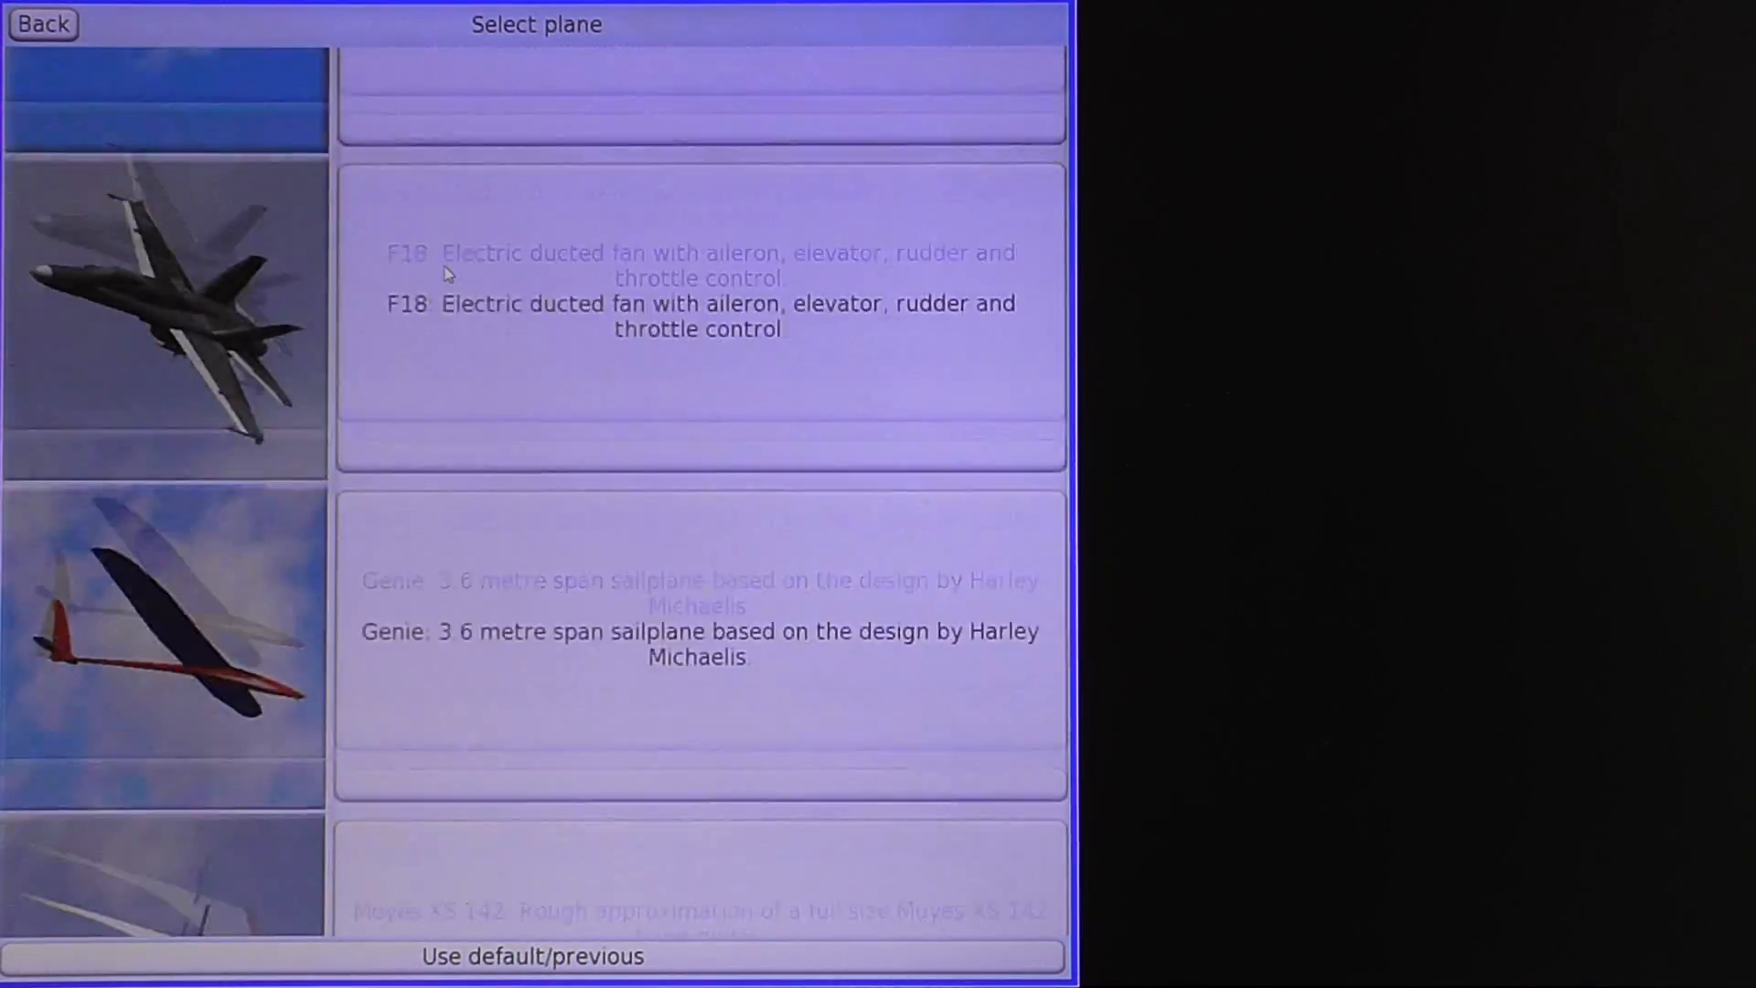
{"action": "scroll", "scroll_direction": "down", "scroll_amount": 3}
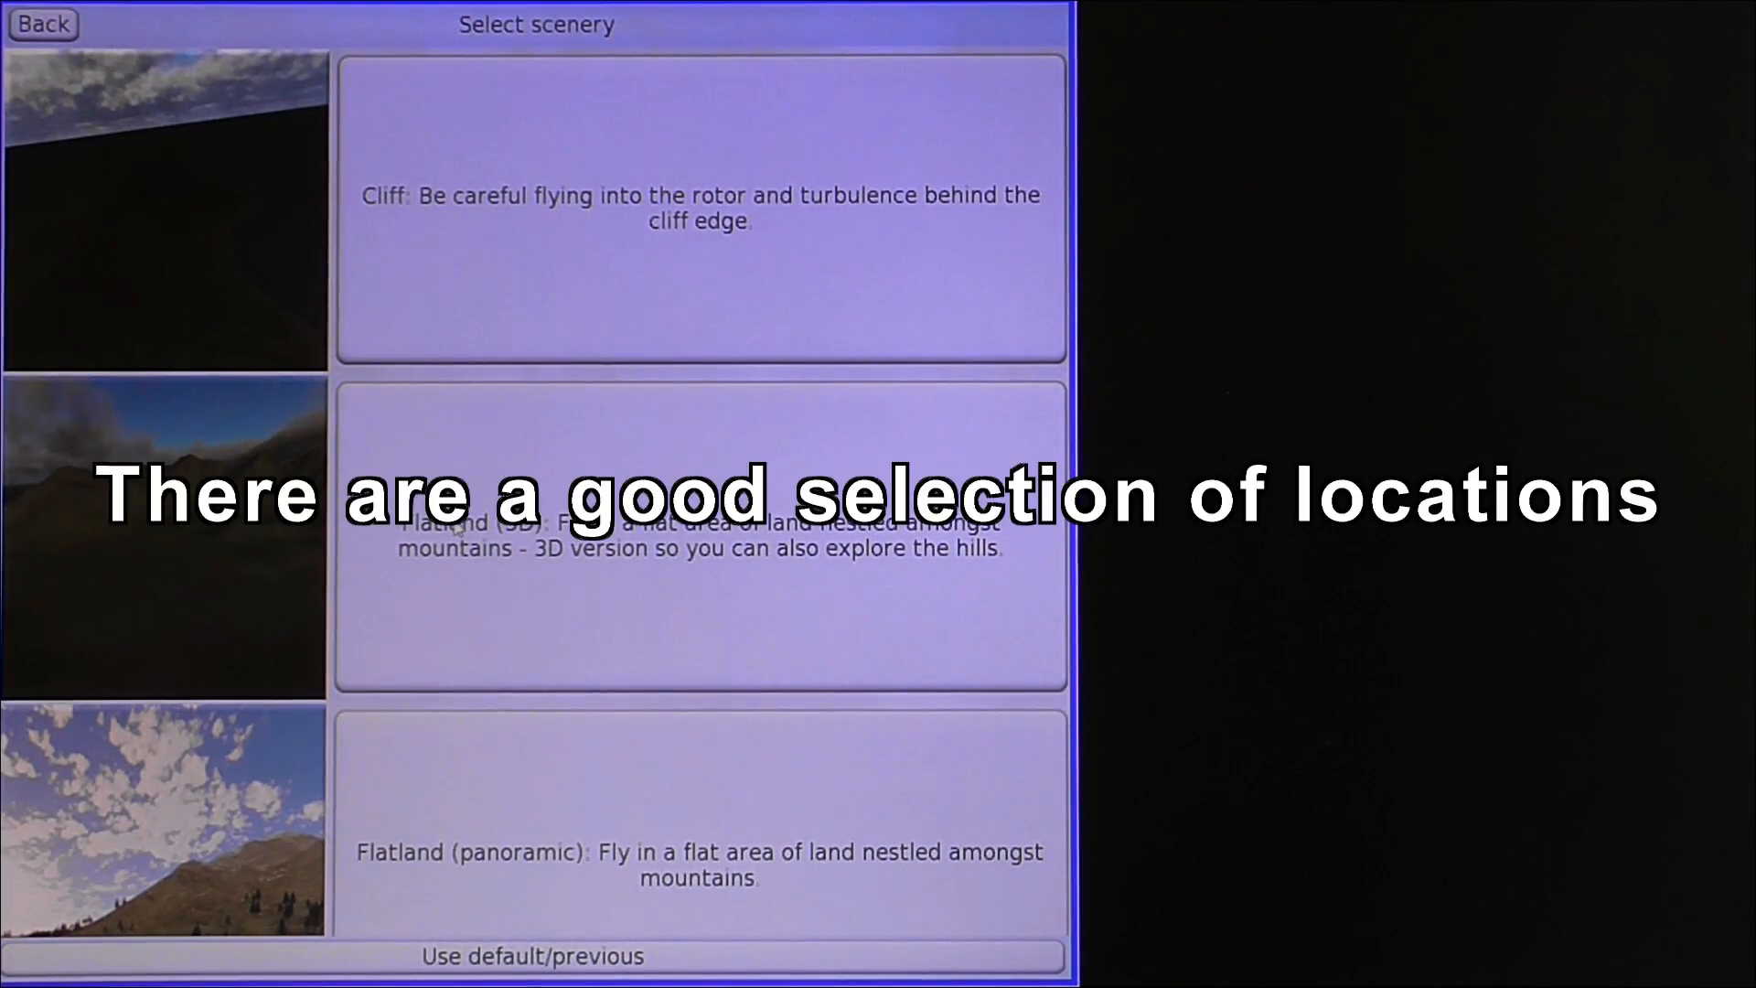
Scroll the Select scenery list from Cliff and Flatland past the mountain sites to Snowy hills.
{"action": "scroll", "scroll_direction": "down", "scroll_amount": 3}
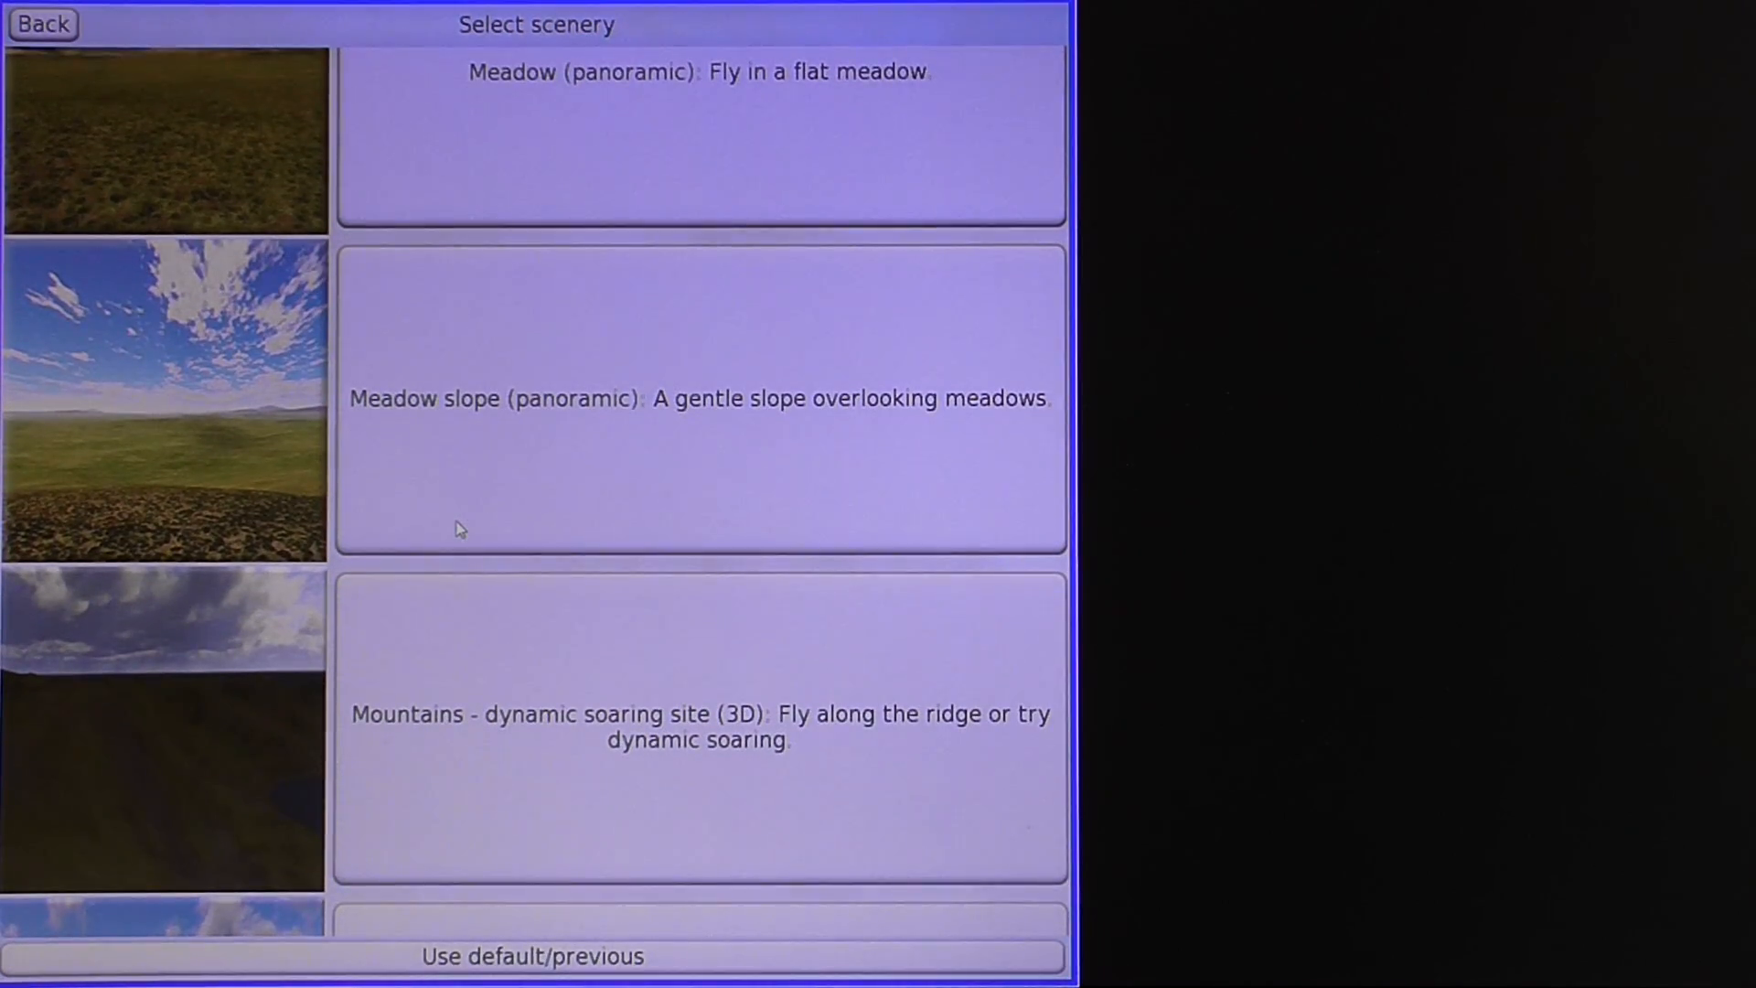
{"action": "scroll", "scroll_direction": "down", "scroll_amount": 3}
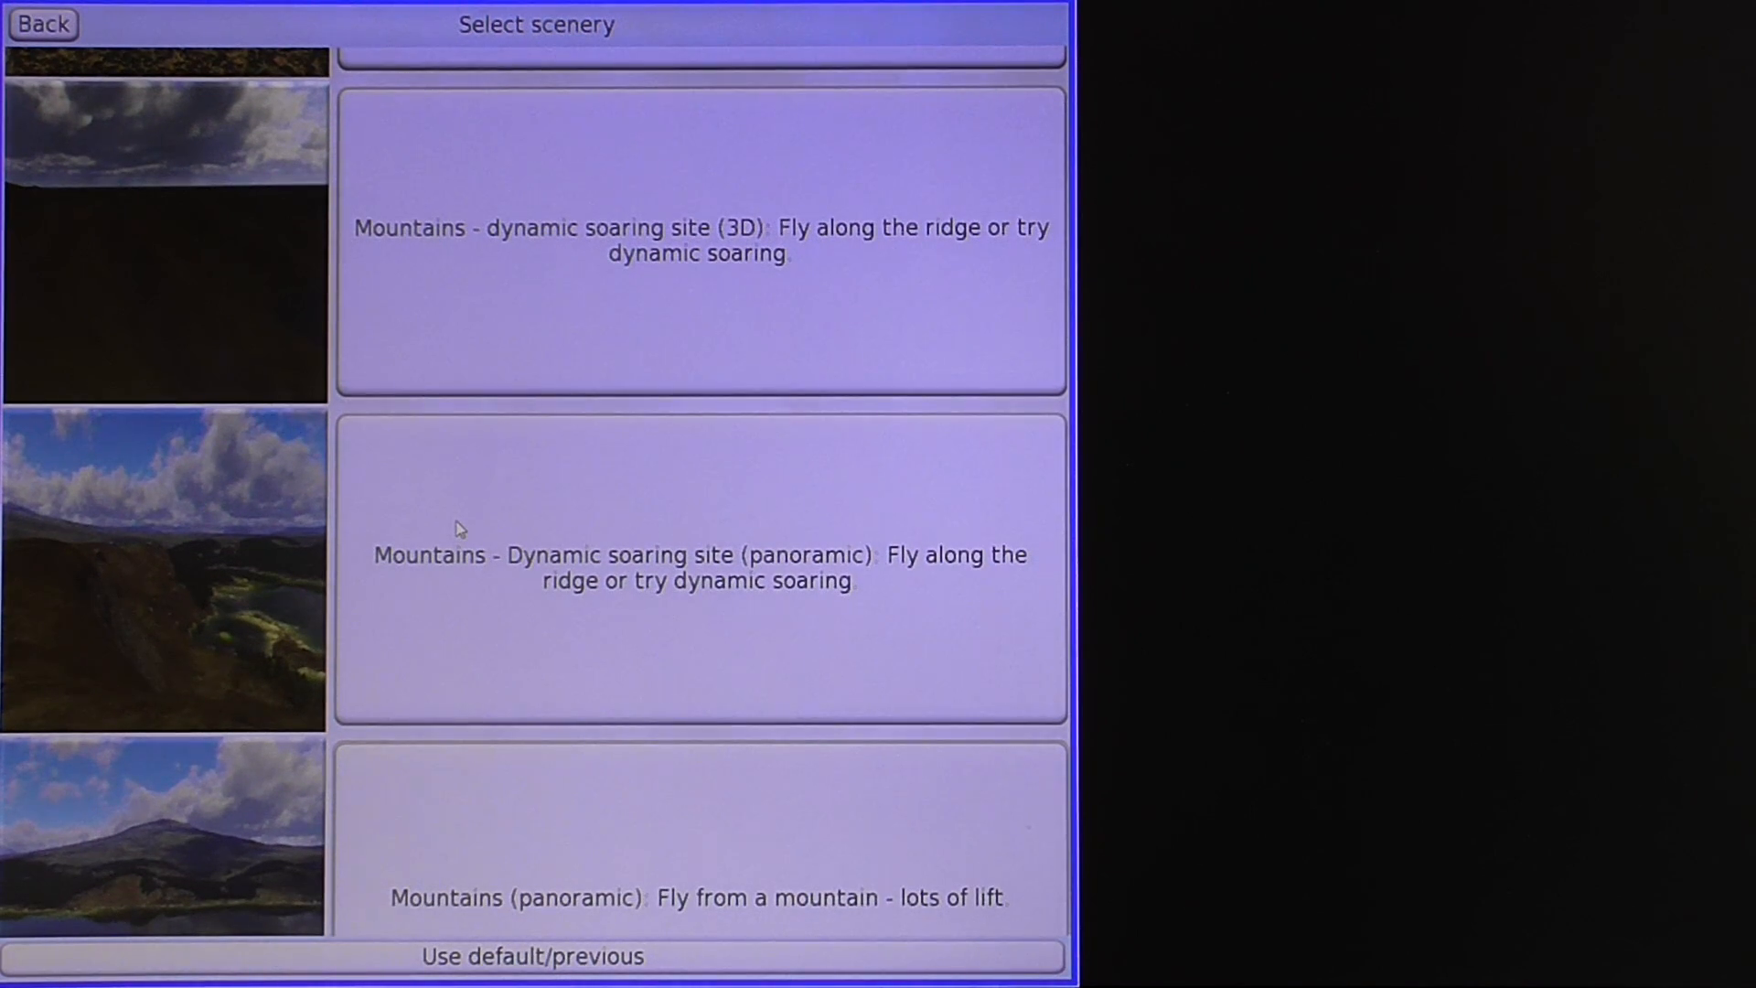
{"action": "scroll", "scroll_direction": "down", "scroll_amount": 3}
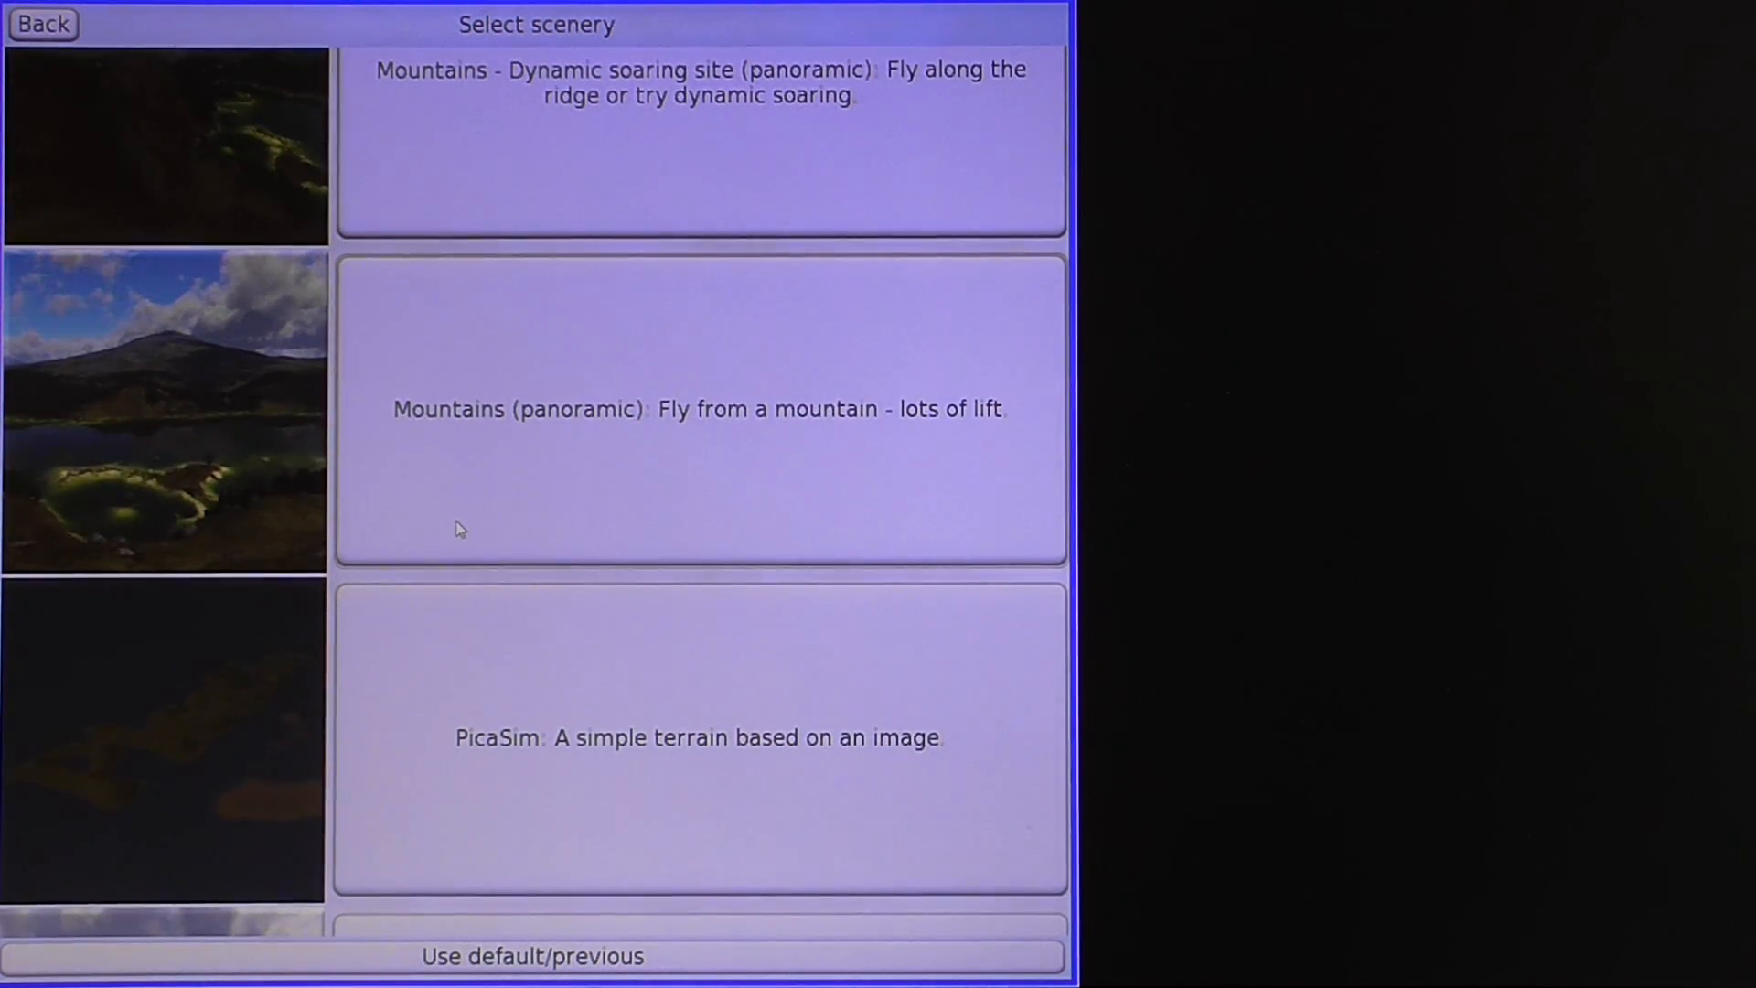
{"action": "scroll", "scroll_direction": "down", "scroll_amount": 3}
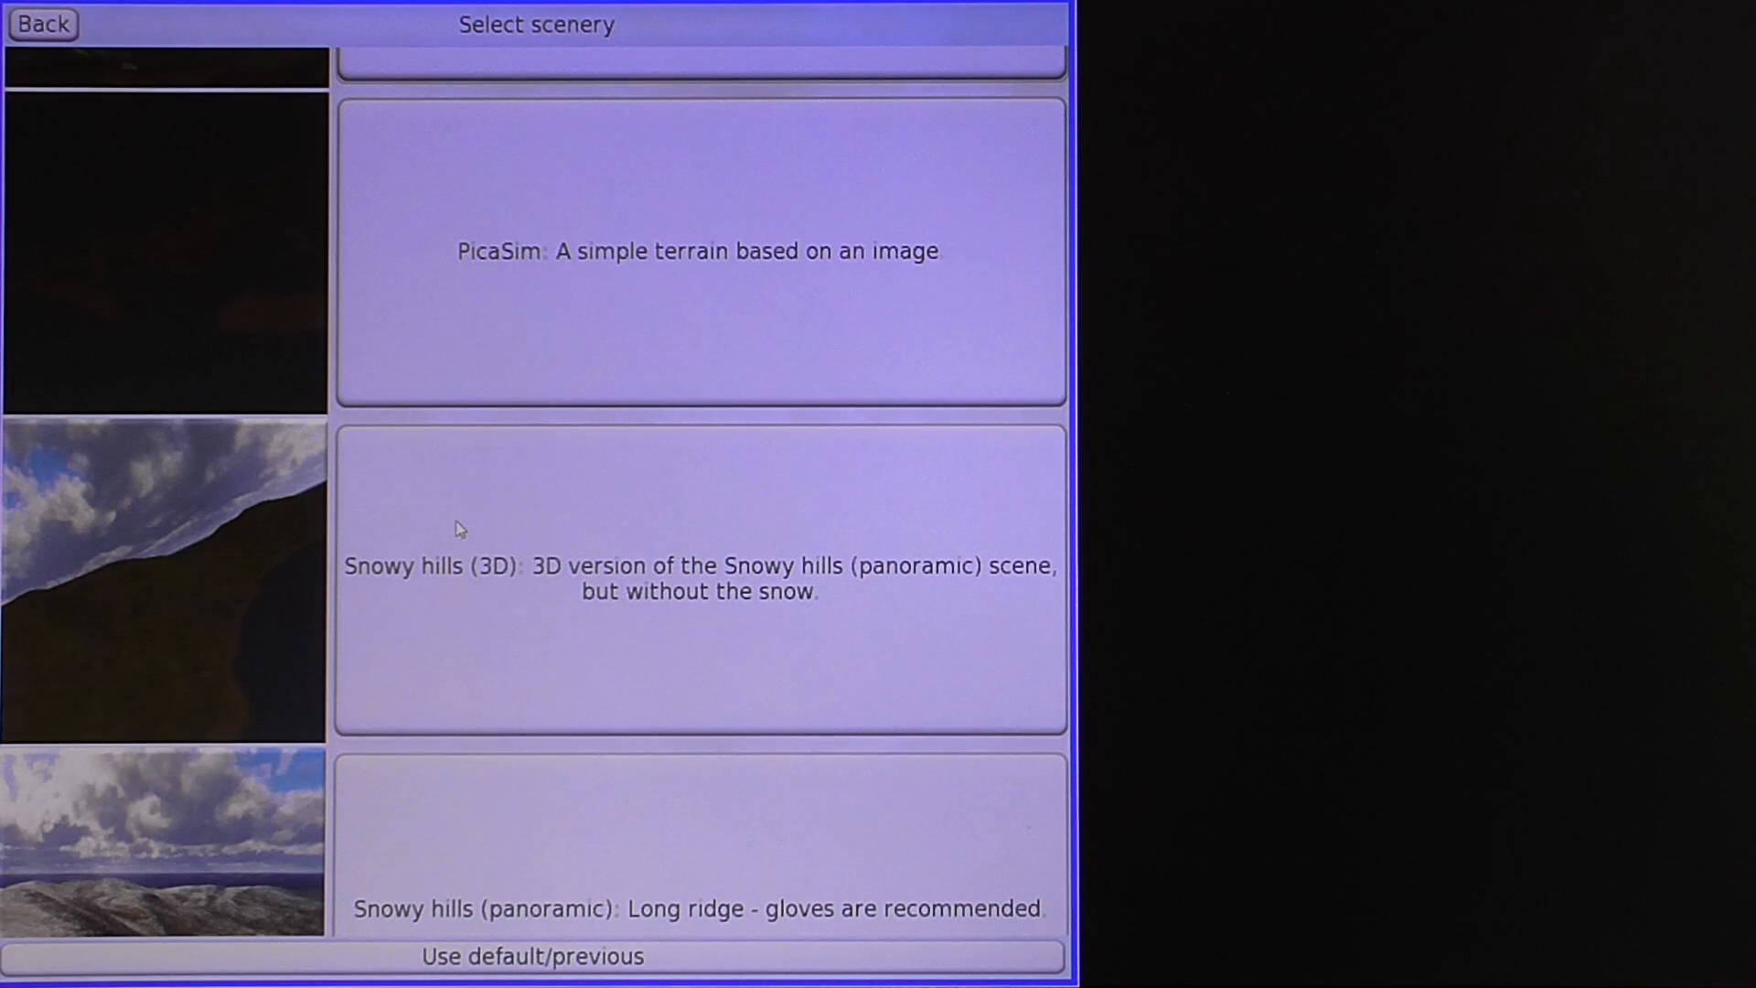
{"action": "scroll", "scroll_direction": "down", "scroll_amount": 3}
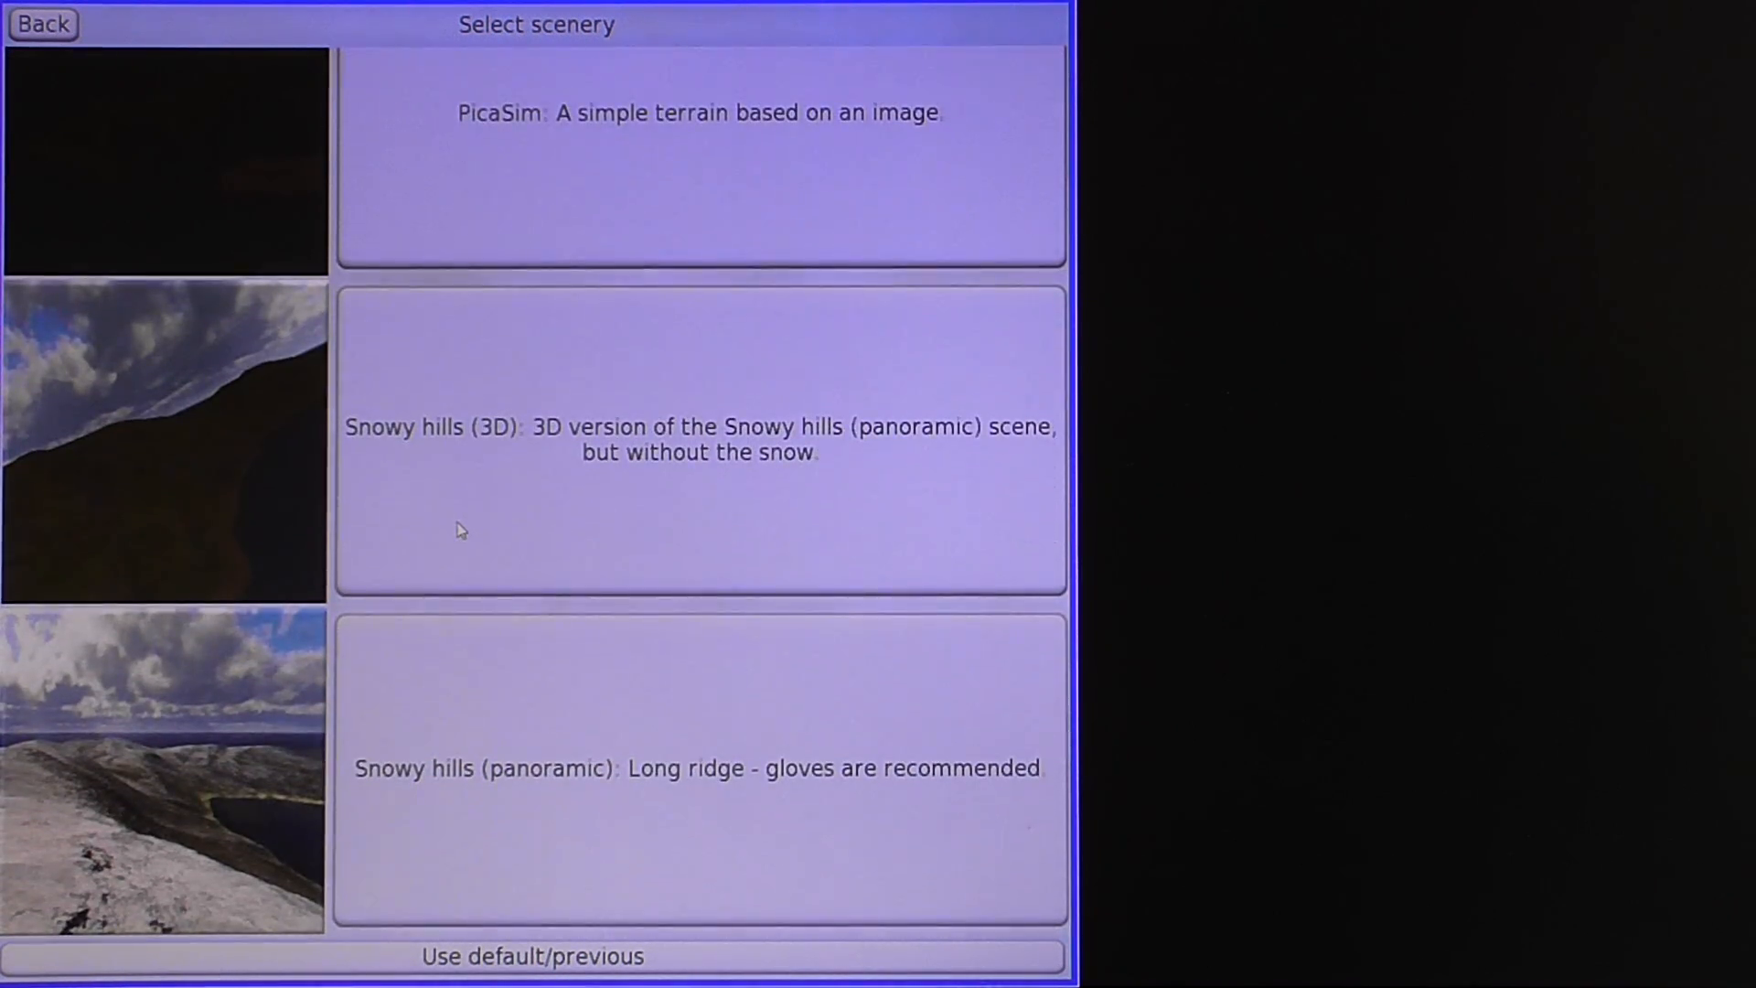